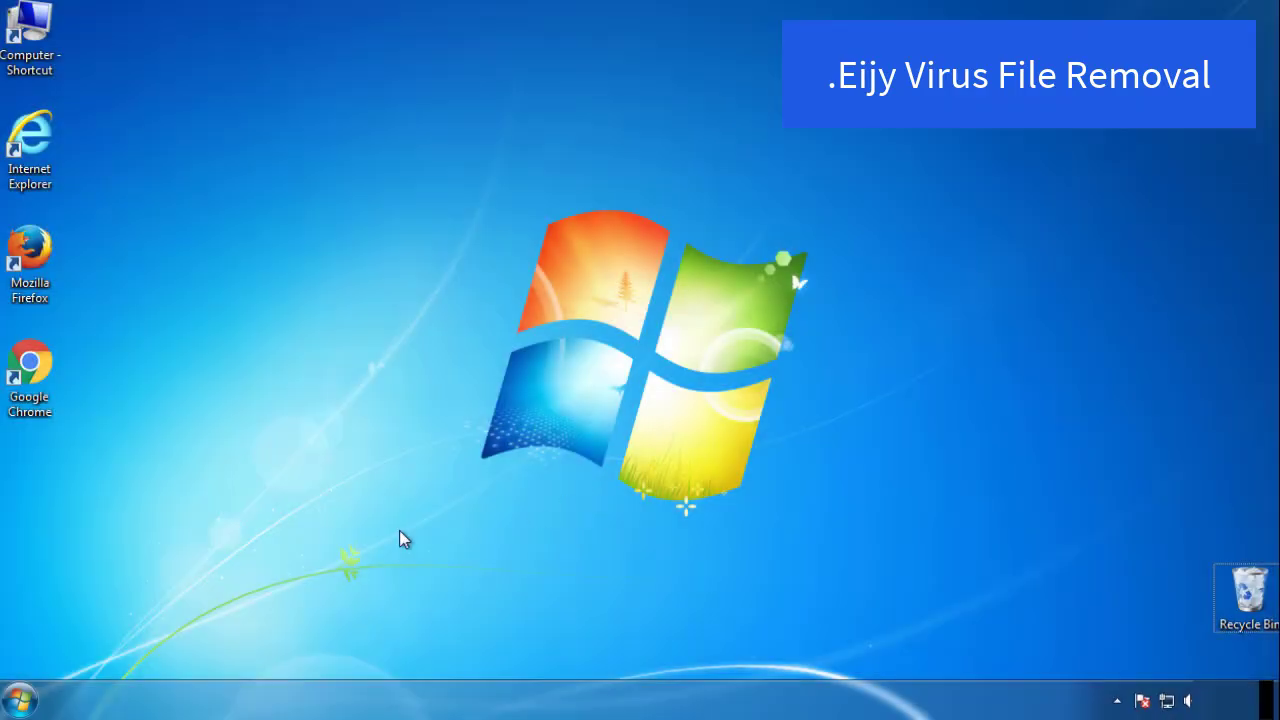
# - Launch System Configuration by searching msconfig from the Start menu
pyautogui.click(16, 696)
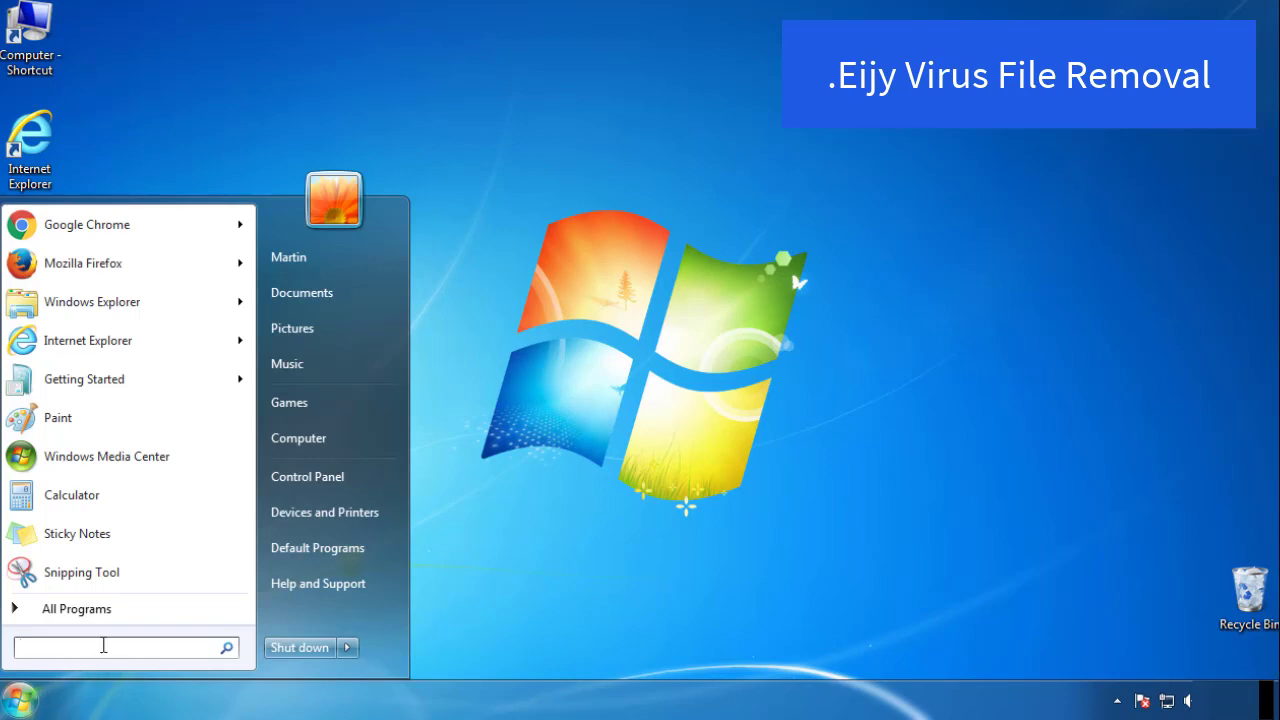
pyautogui.write('mscon')
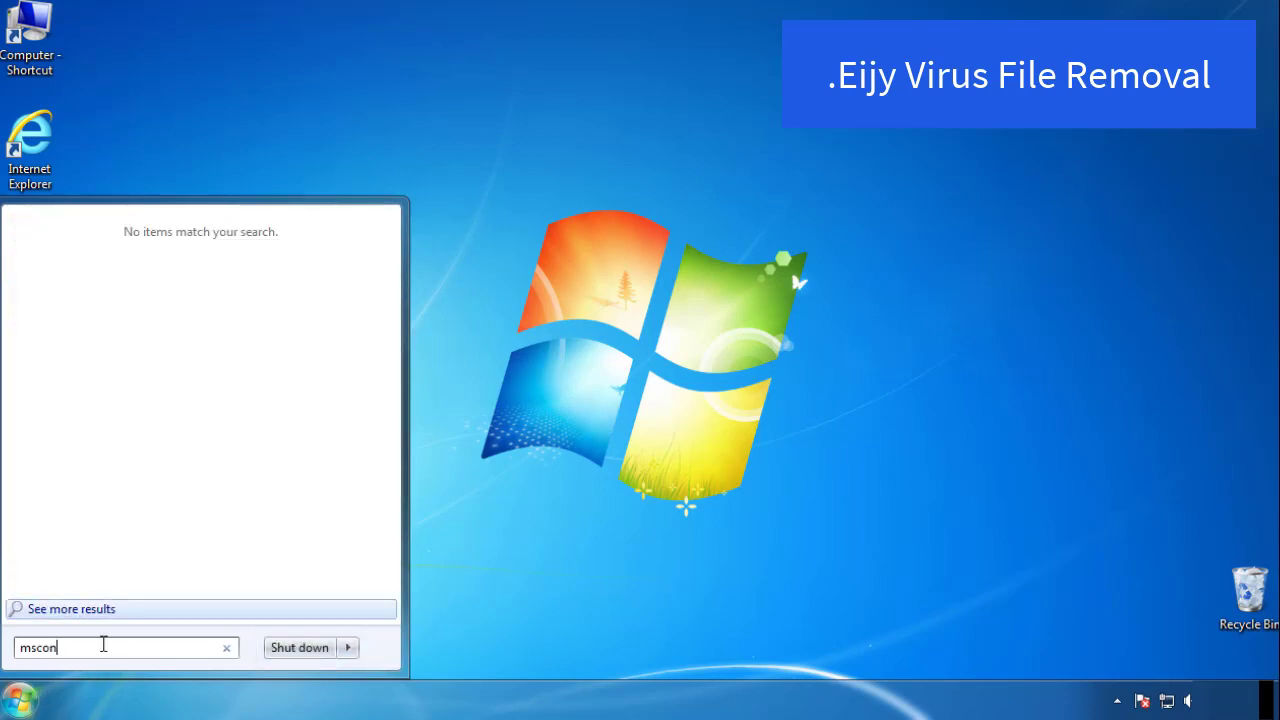
pyautogui.press('enter')
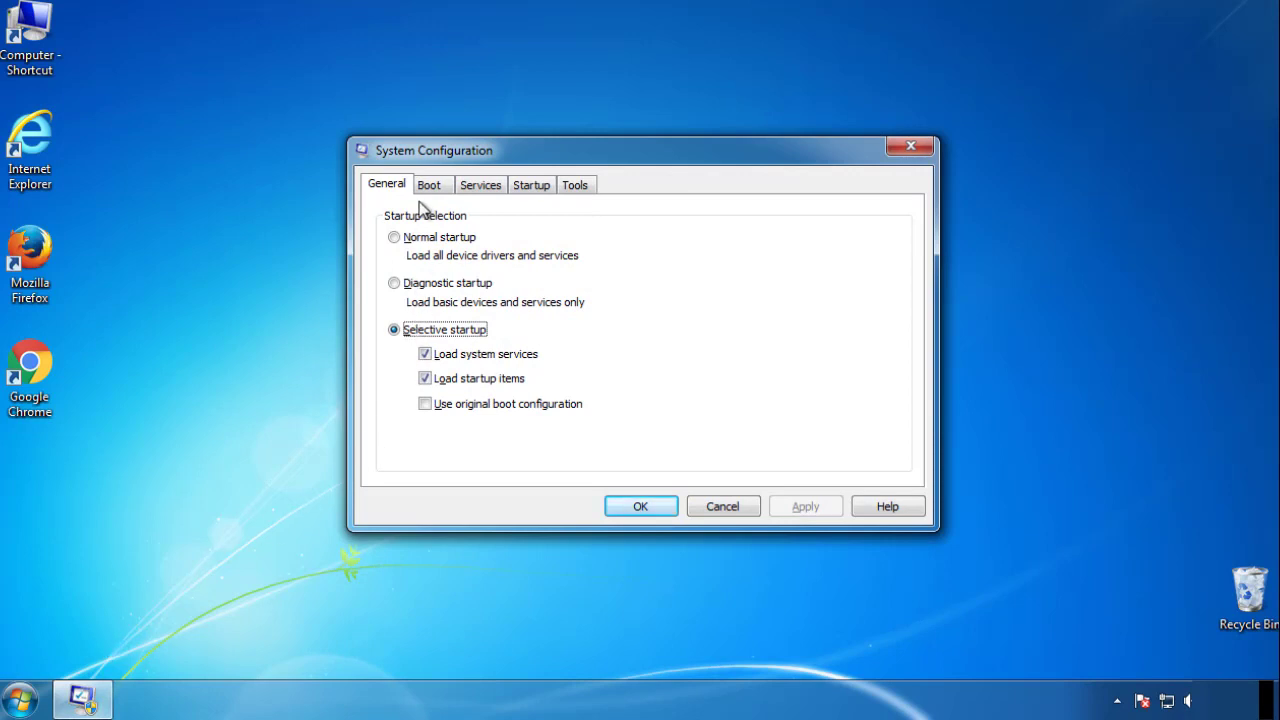
# - Enable Safe boot (Minimal) on the Boot tab and apply it
pyautogui.click(428, 184)
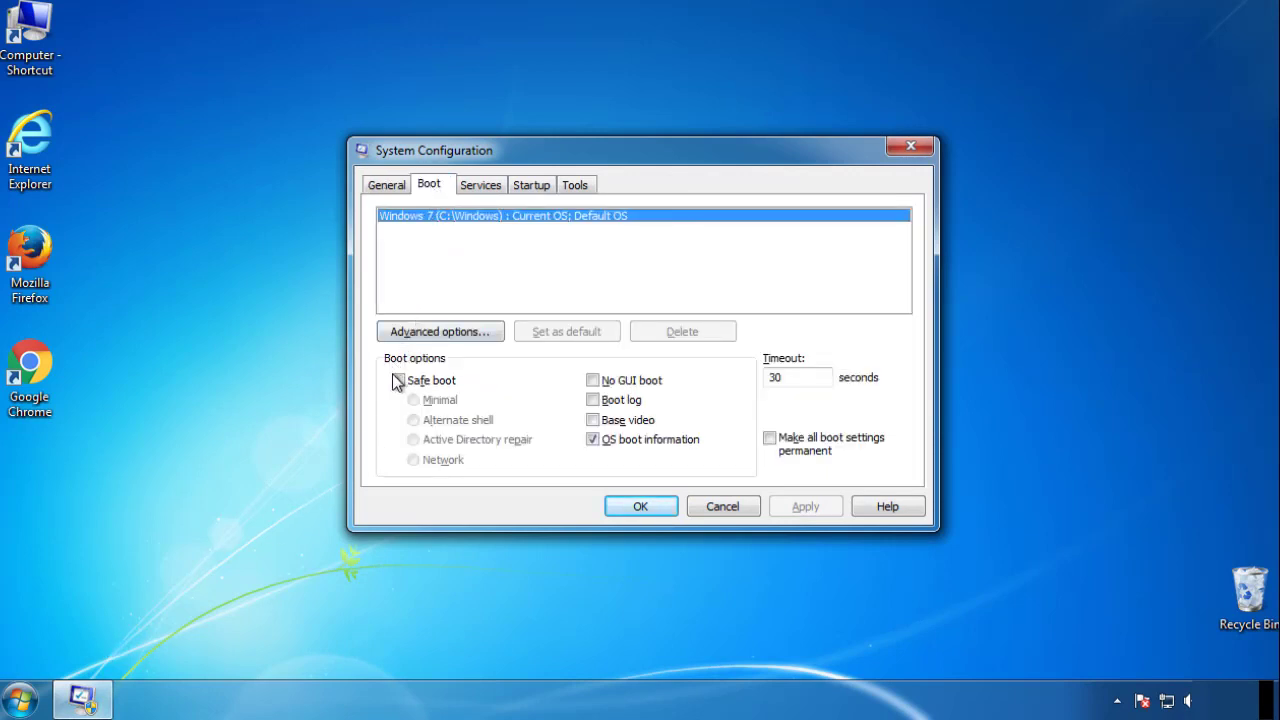
pyautogui.click(398, 380)
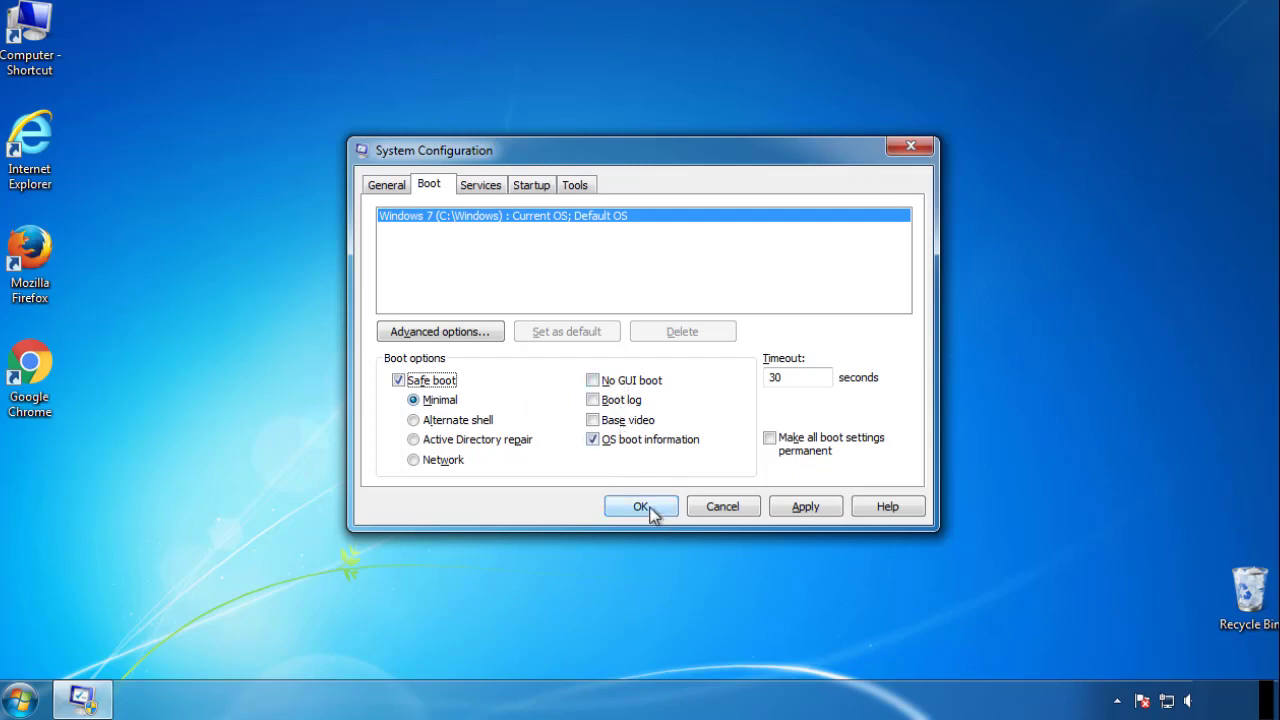
pyautogui.click(640, 506)
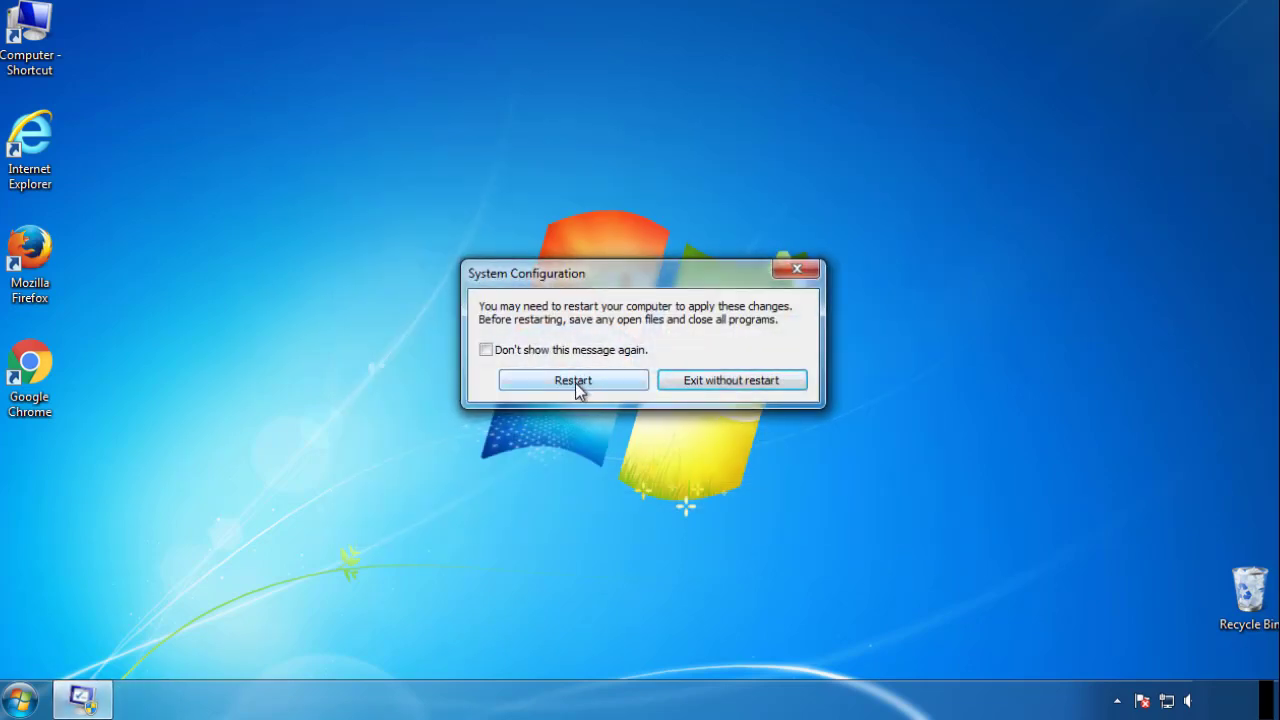
# - Restart into Safe Mode, dismiss the help window and bring up Control Panel
pyautogui.click(572, 380)
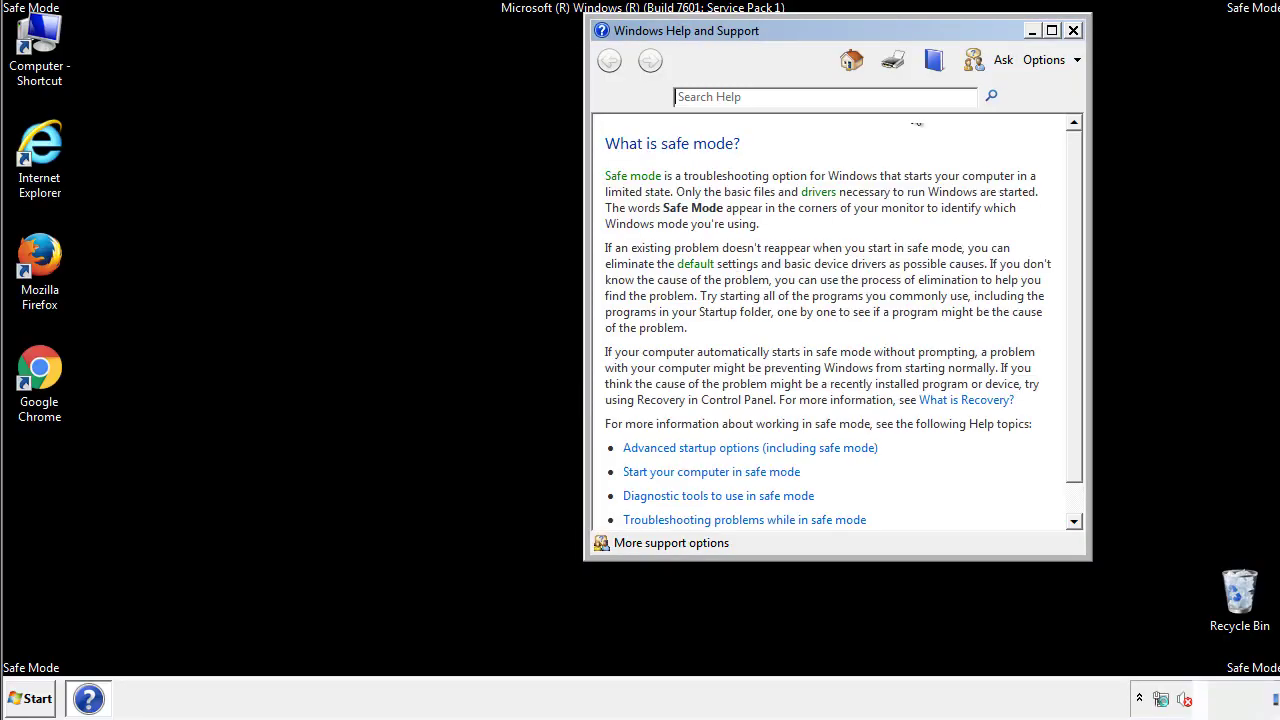
pyautogui.click(1072, 30)
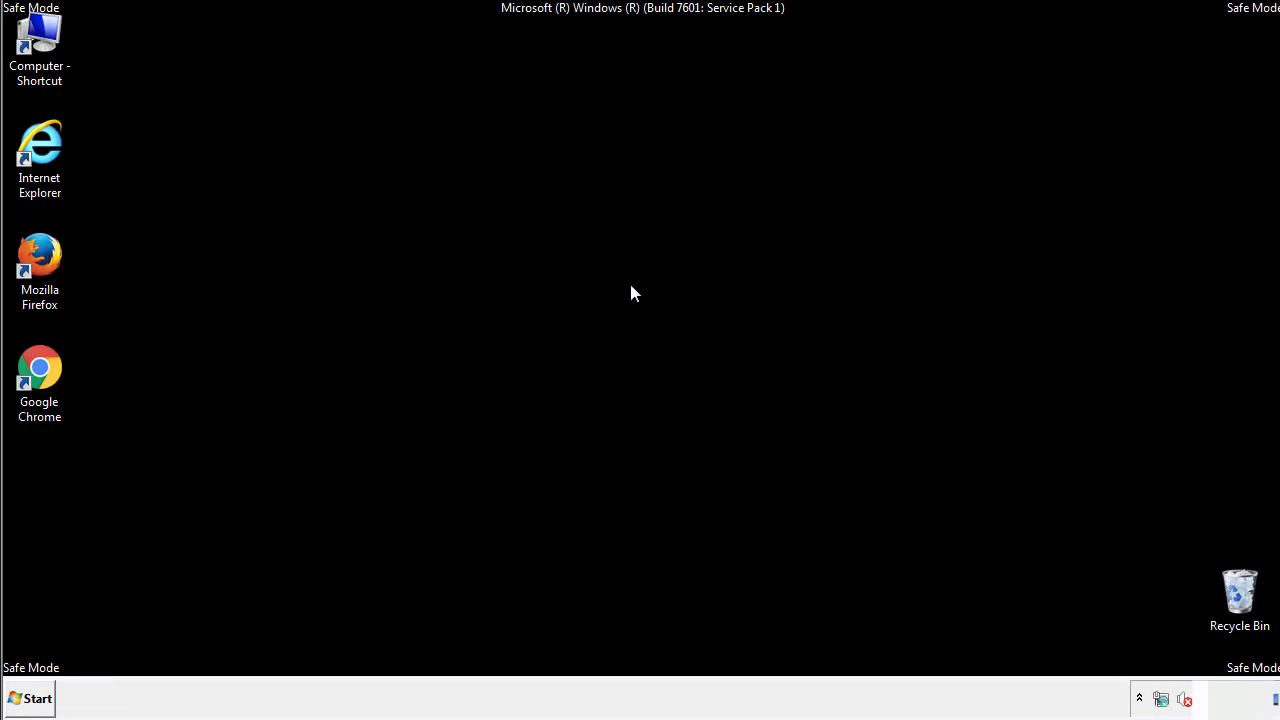
pyautogui.click(28, 698)
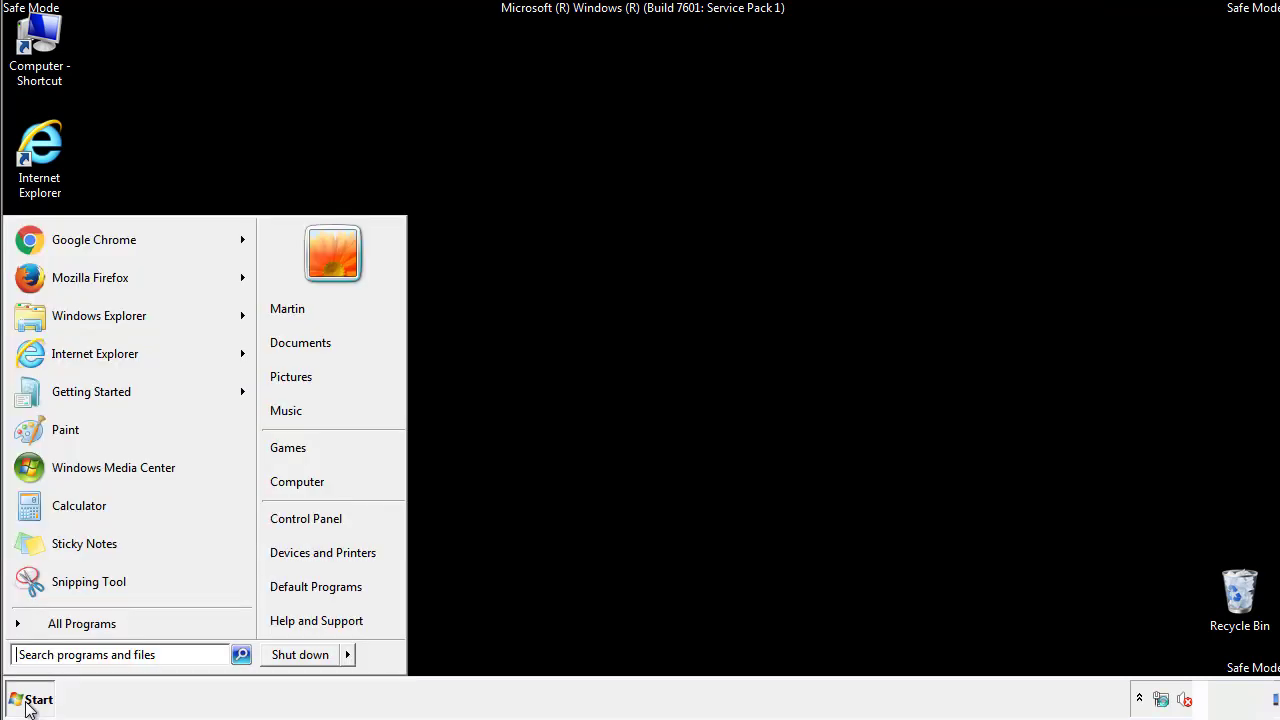
pyautogui.click(30, 698)
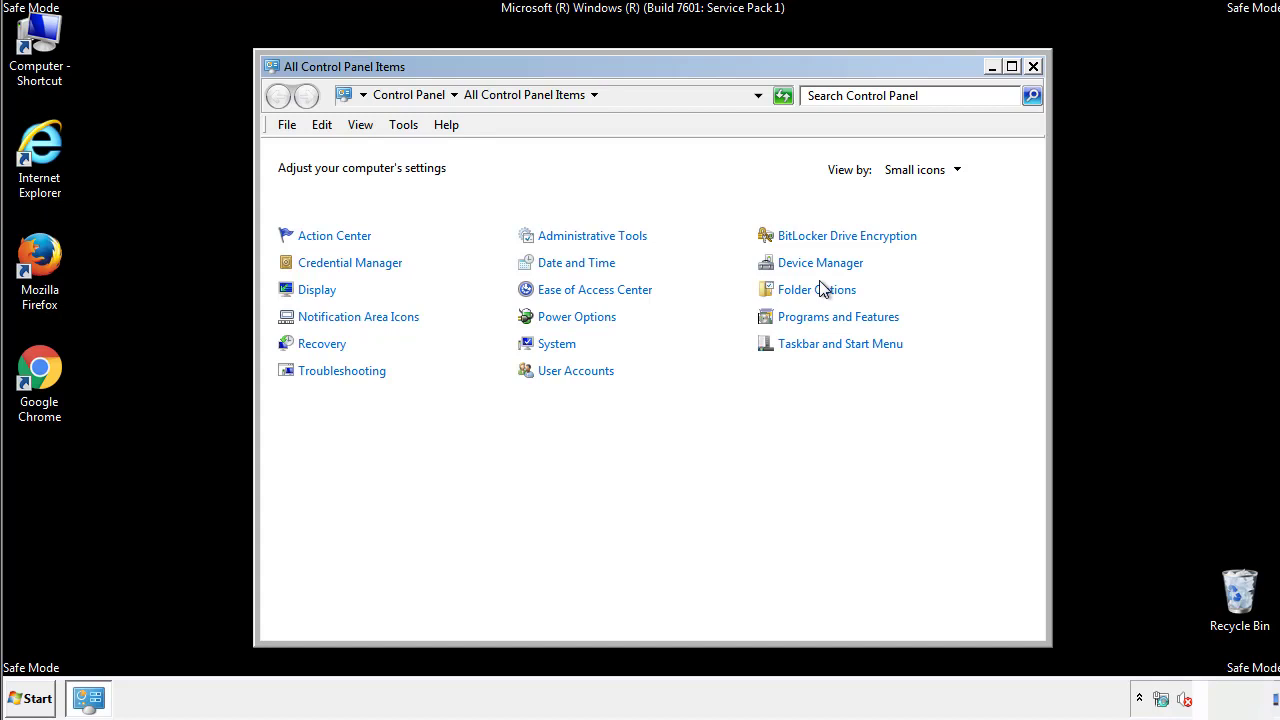
# - Review the View settings in Folder Options
pyautogui.click(816, 288)
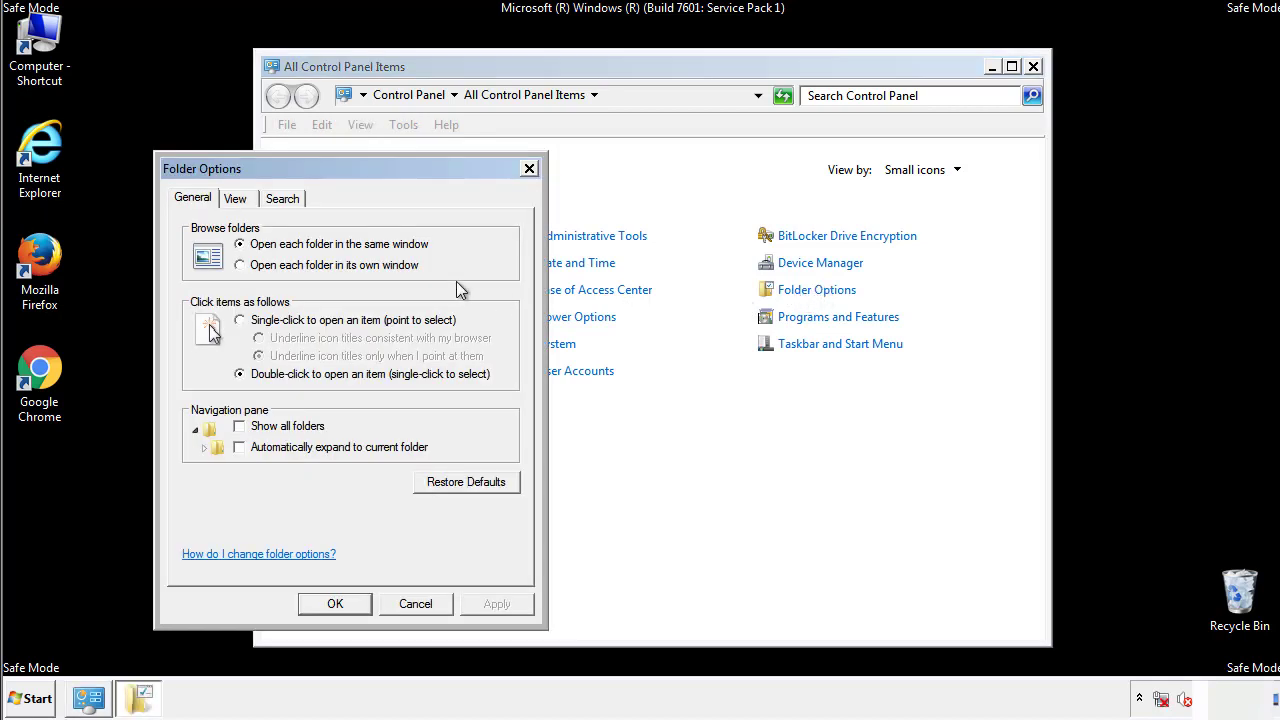
pyautogui.click(236, 198)
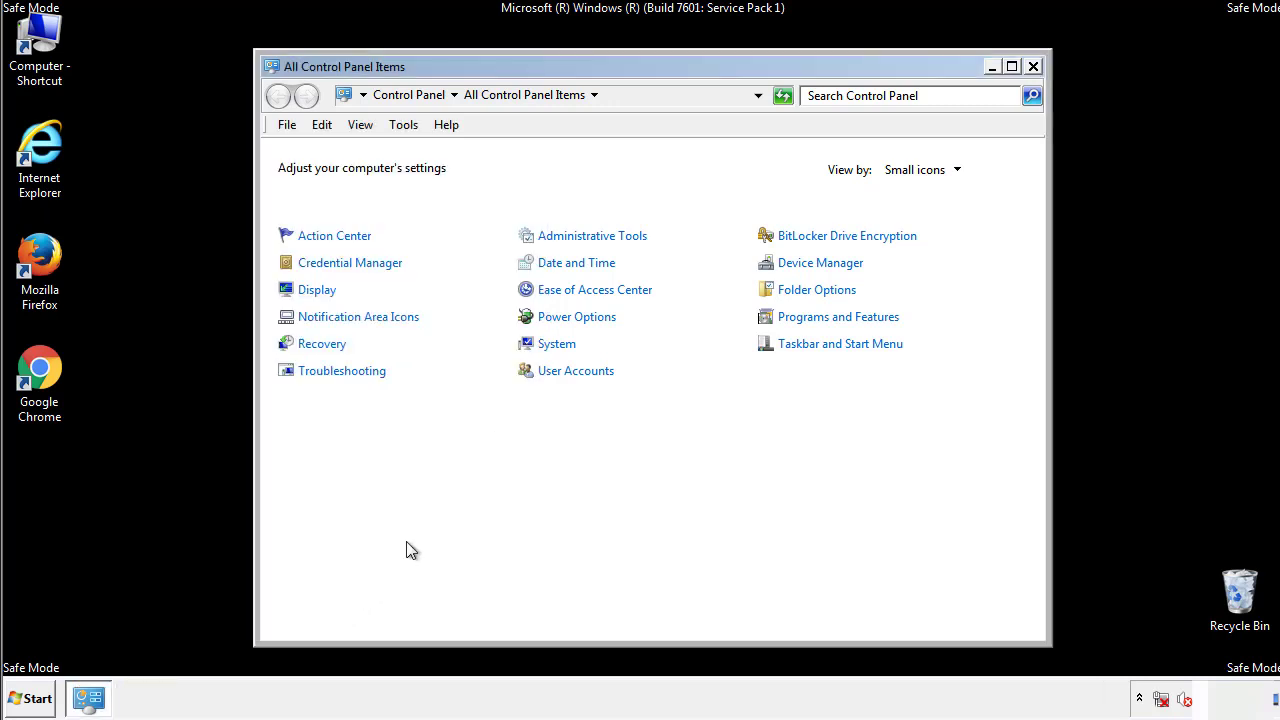
# - Browse to C:\Windows\System32\drivers\etc in Windows Explorer
pyautogui.click(1032, 66)
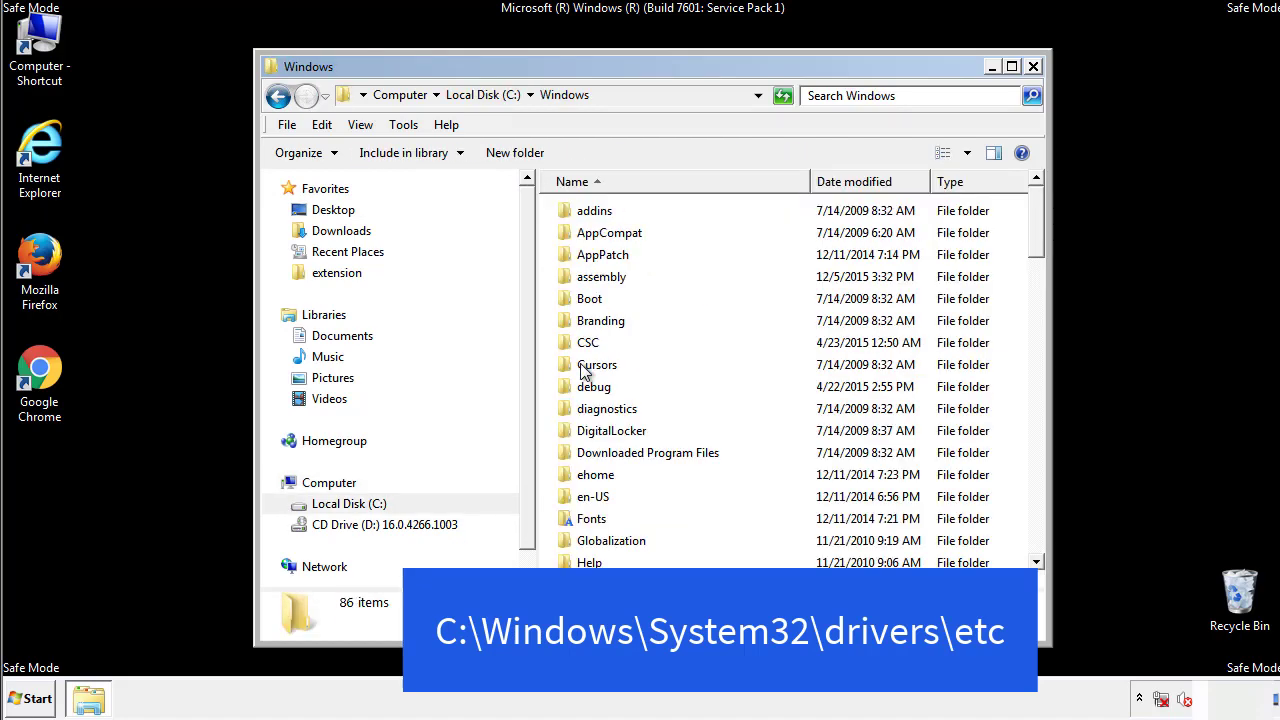
pyautogui.scroll(-3)
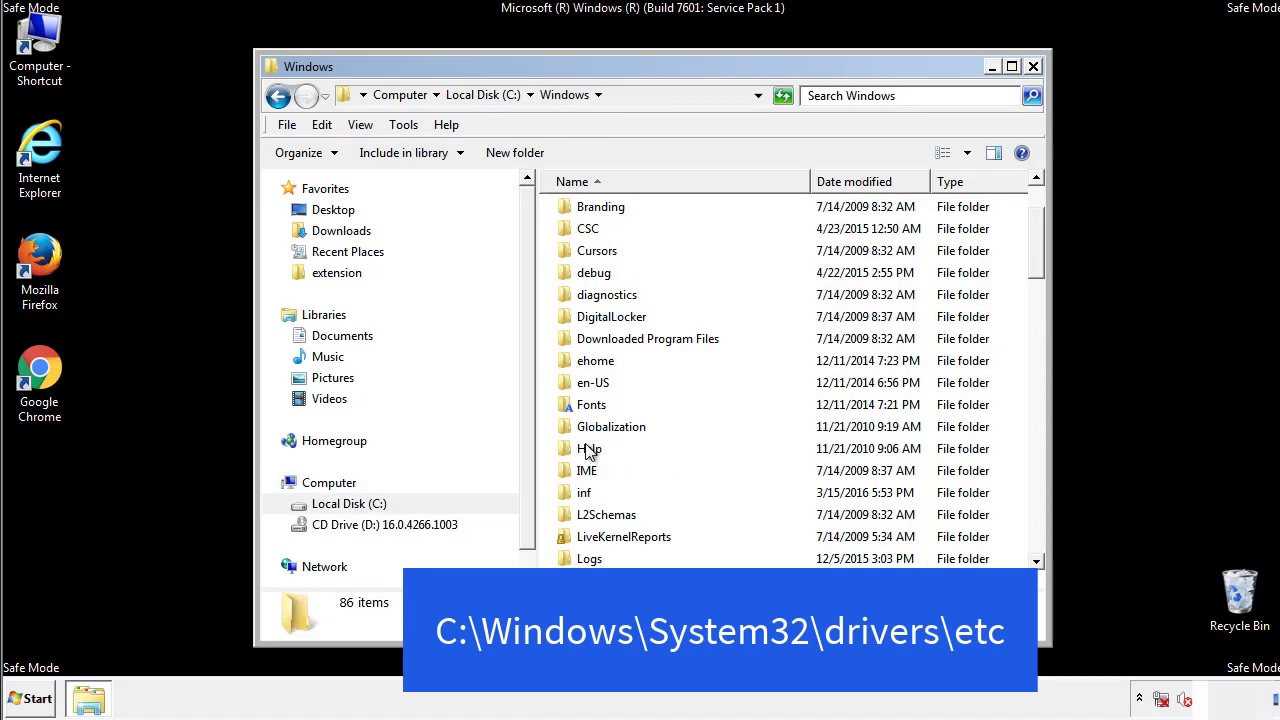
pyautogui.scroll(-3)
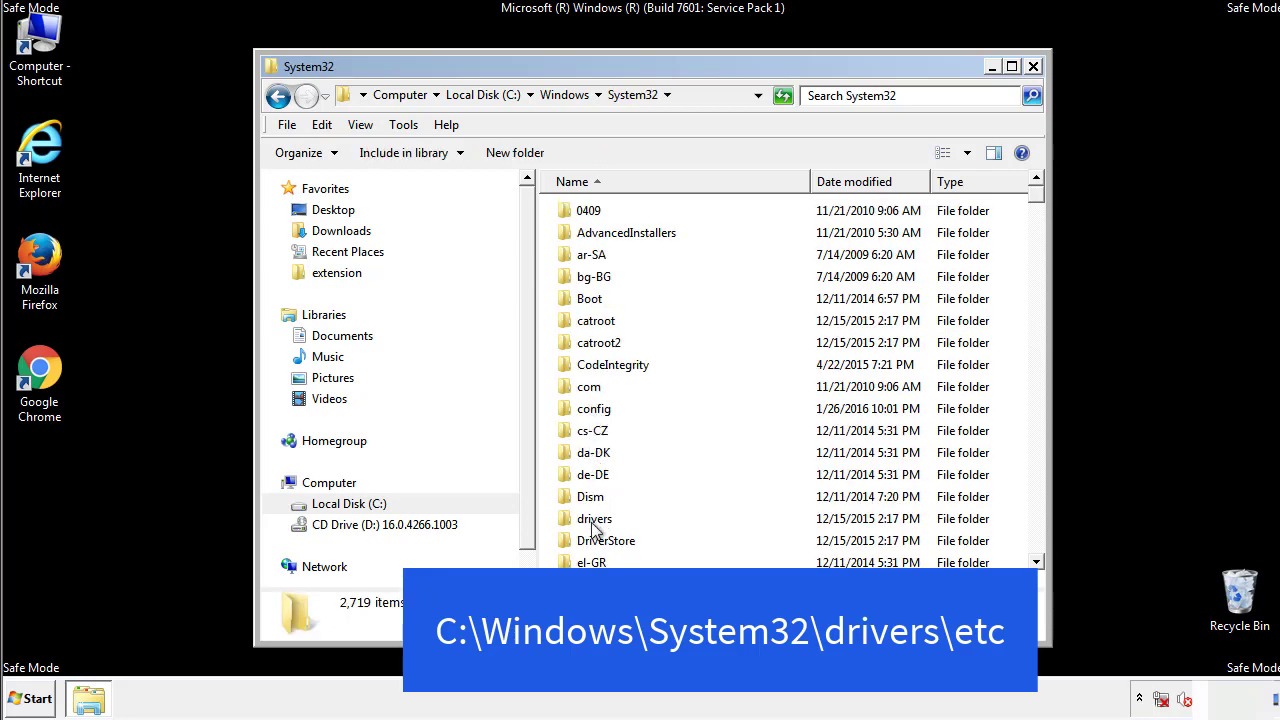
pyautogui.doubleClick(594, 518)
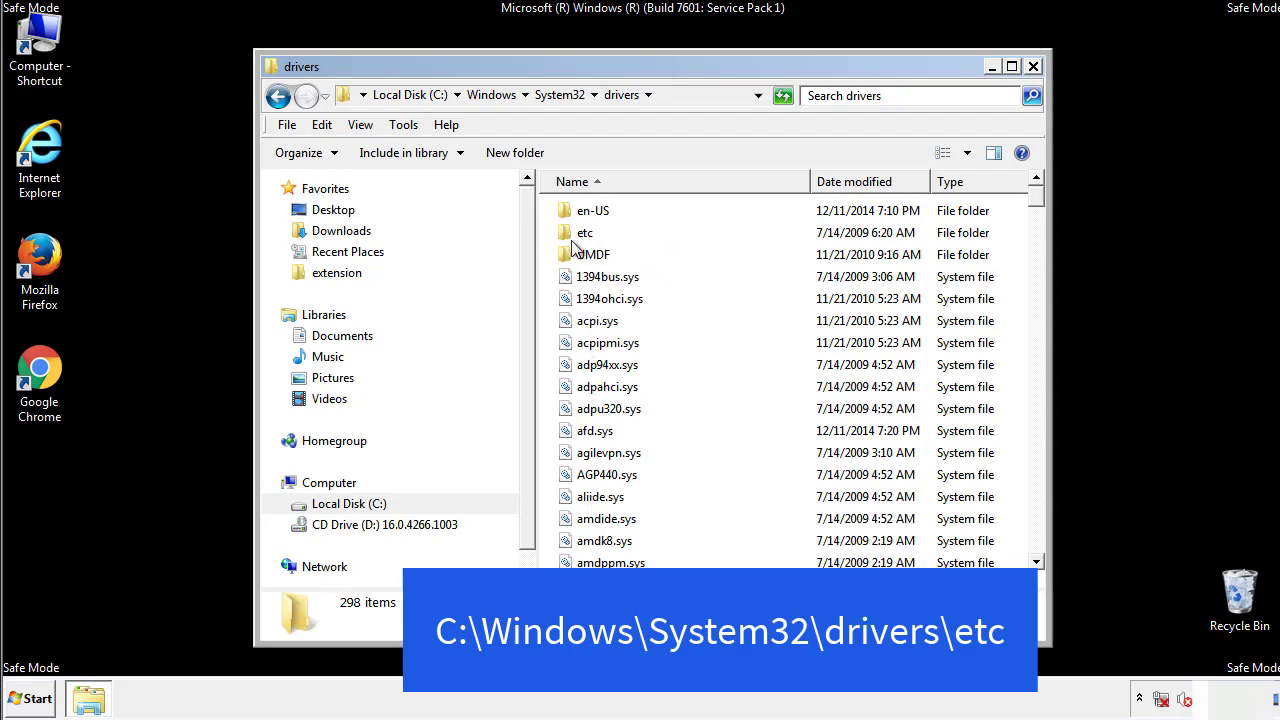
pyautogui.doubleClick(584, 232)
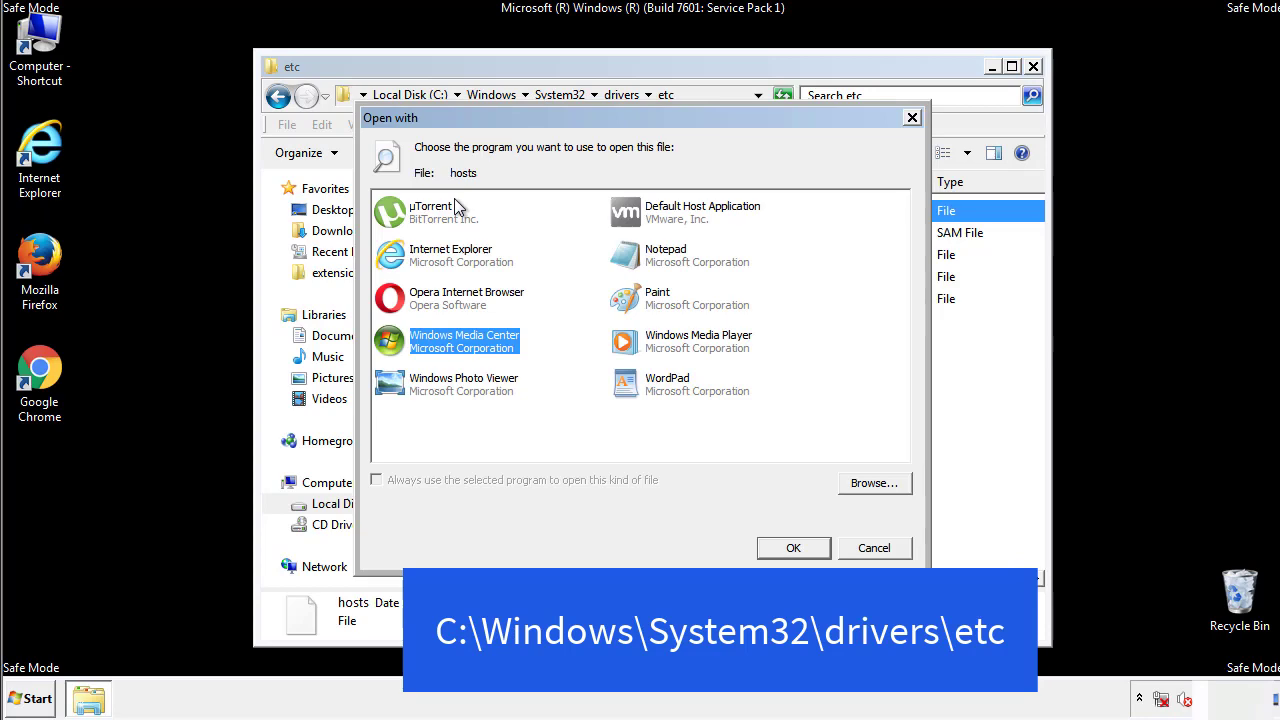
pyautogui.moveTo(648, 262)
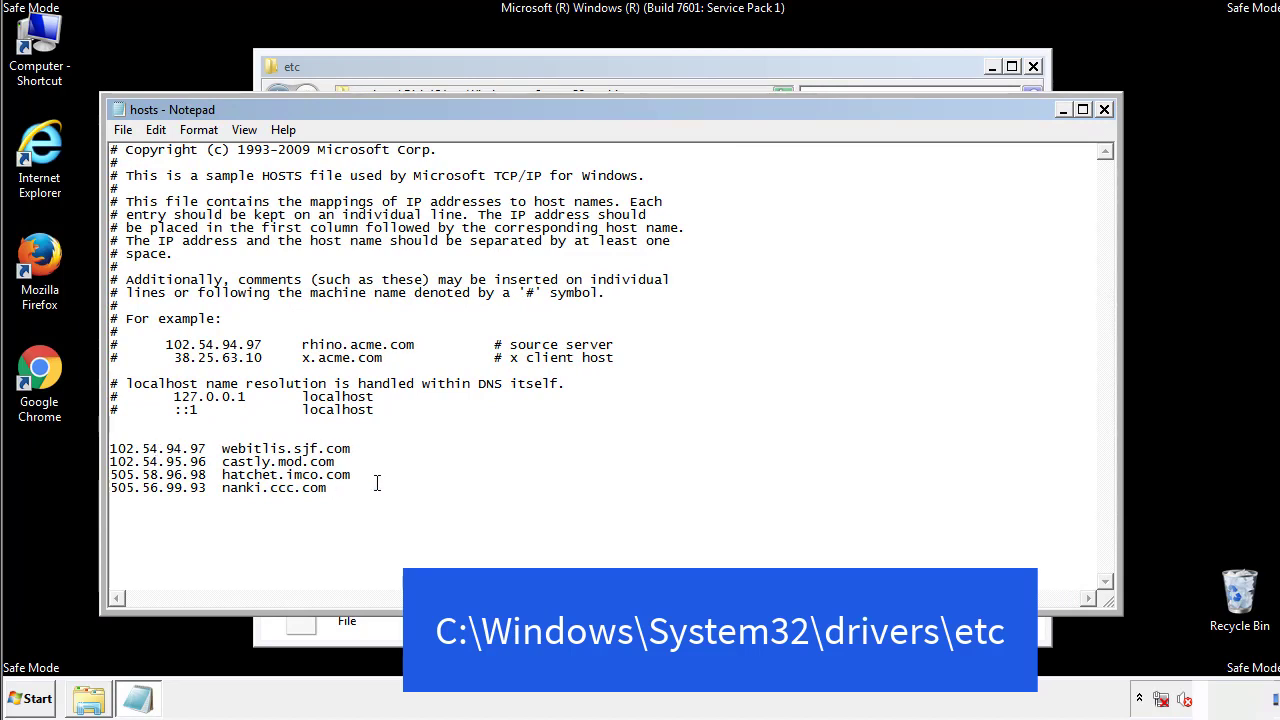
# - Delete the four suspicious IP-to-domain lines at the end of hosts and close Notepad
pyautogui.moveTo(112, 448); pyautogui.dragTo(352, 488)
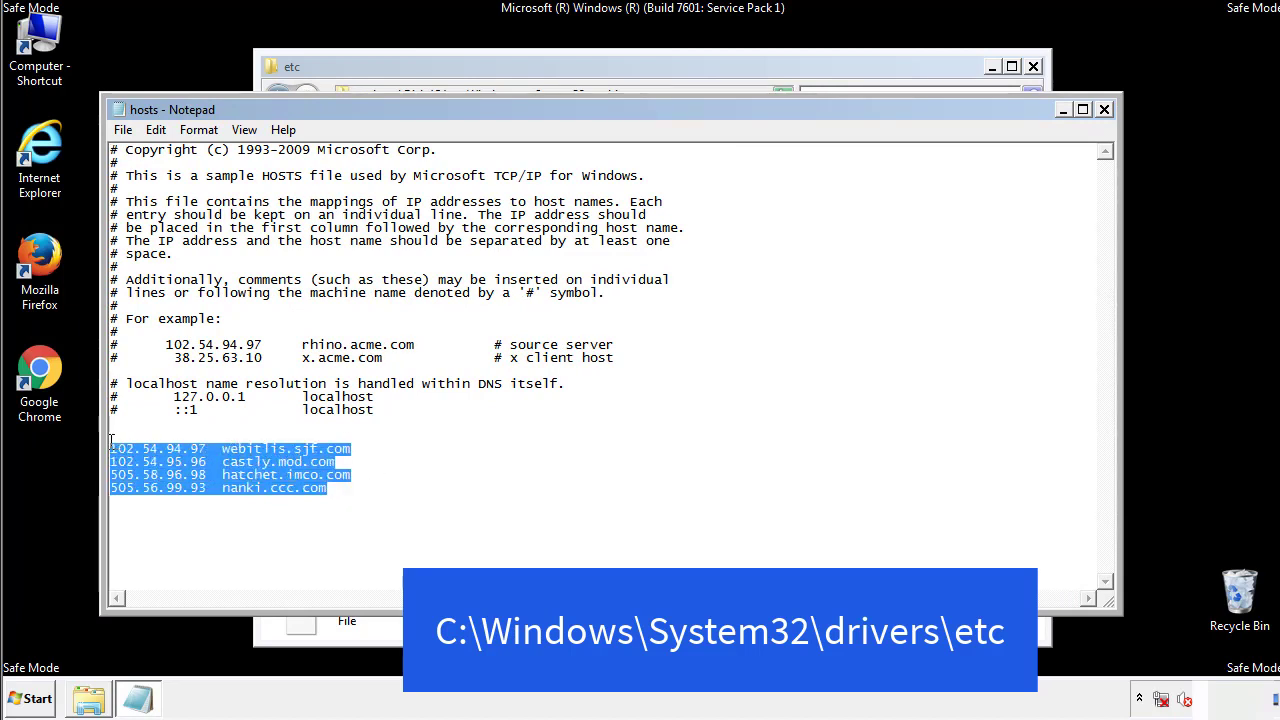
pyautogui.press('Delete')
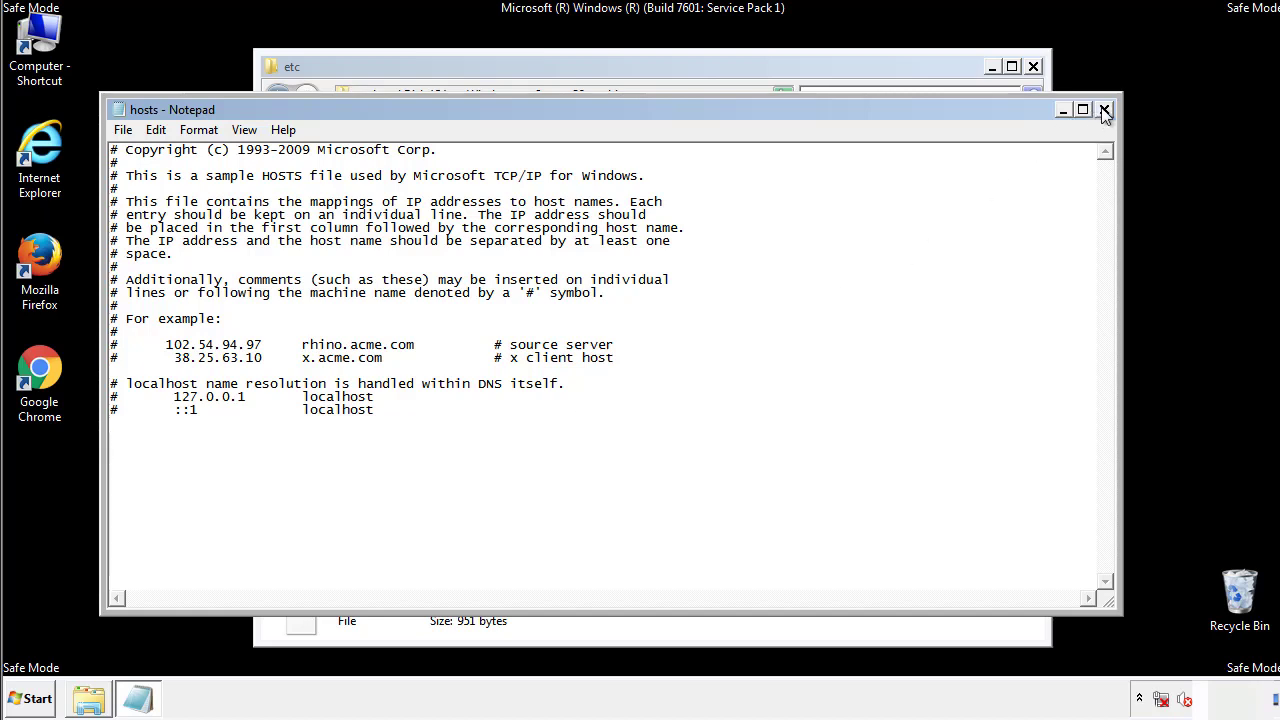
pyautogui.click(1104, 108)
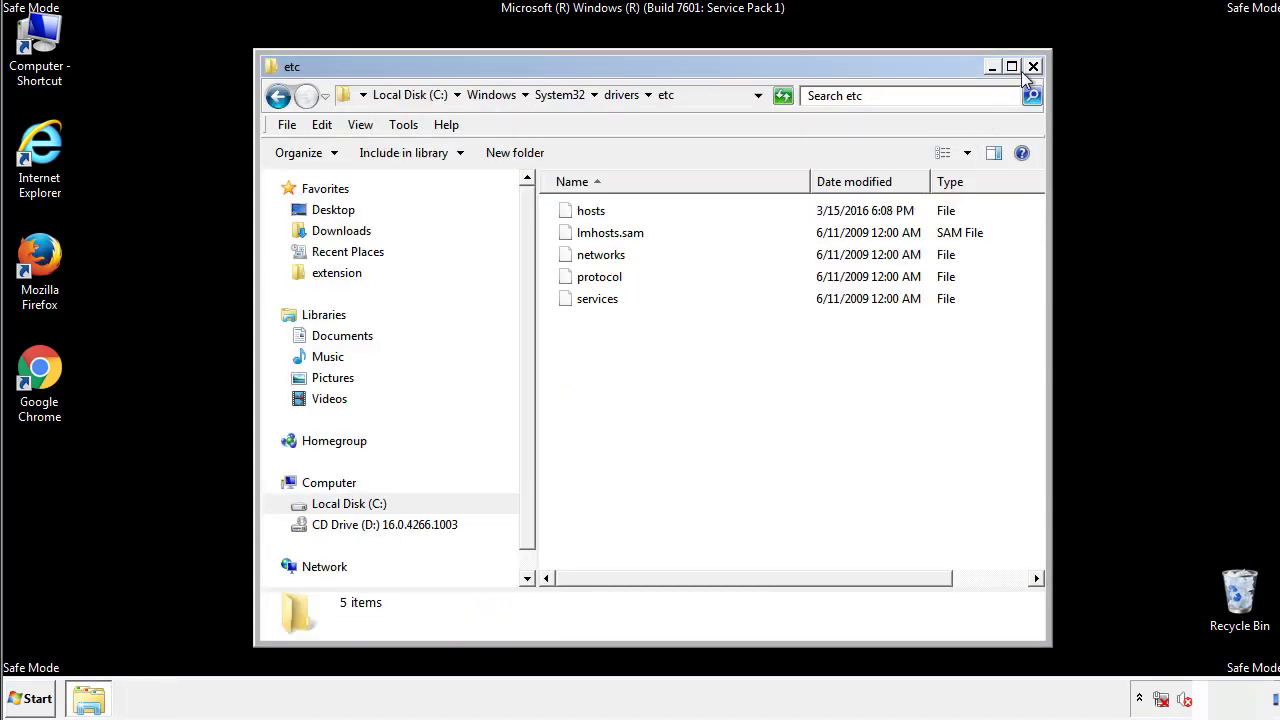
# - Close the etc folder and reach the Startup folder via Start > All Programs
pyautogui.click(1032, 66)
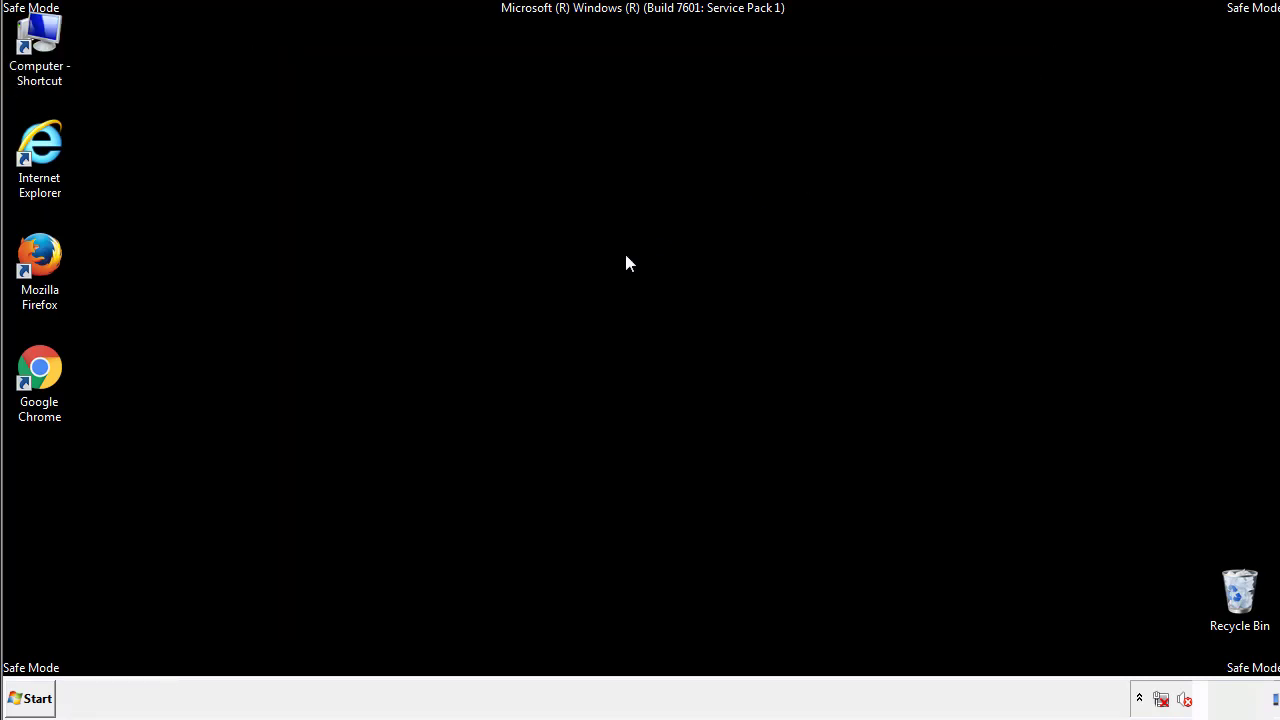
pyautogui.click(30, 698)
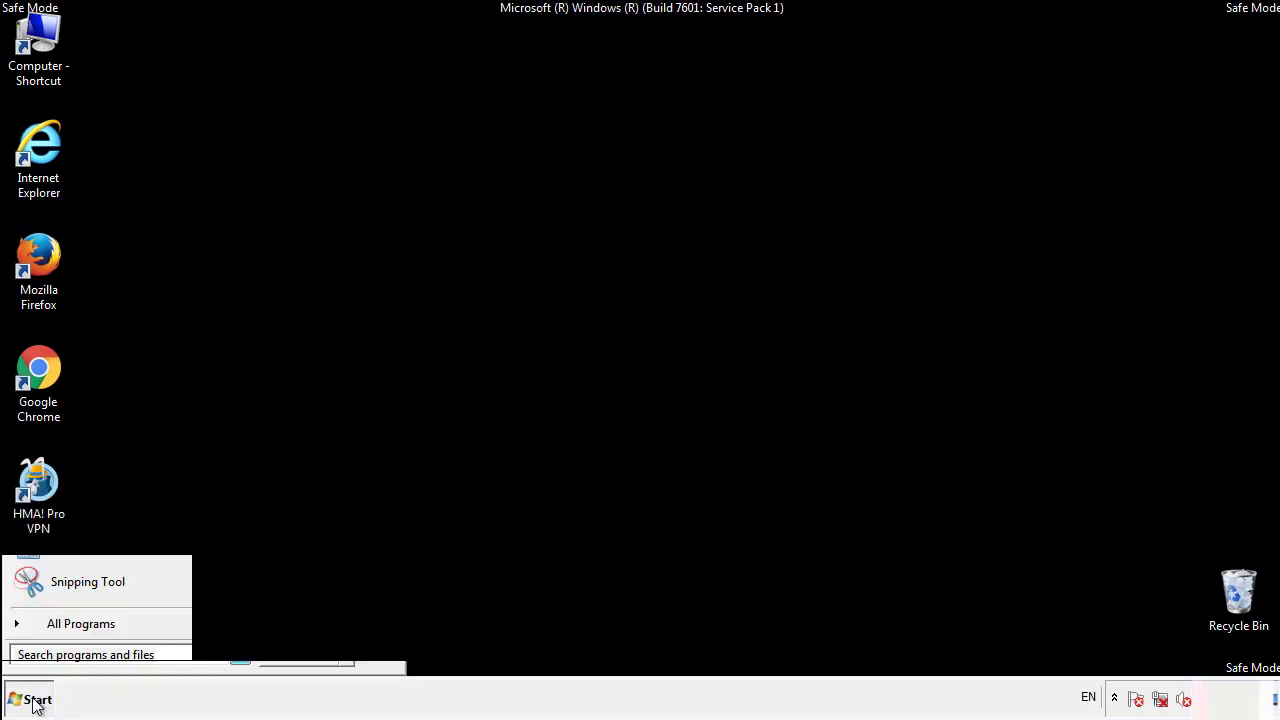
pyautogui.click(80, 624)
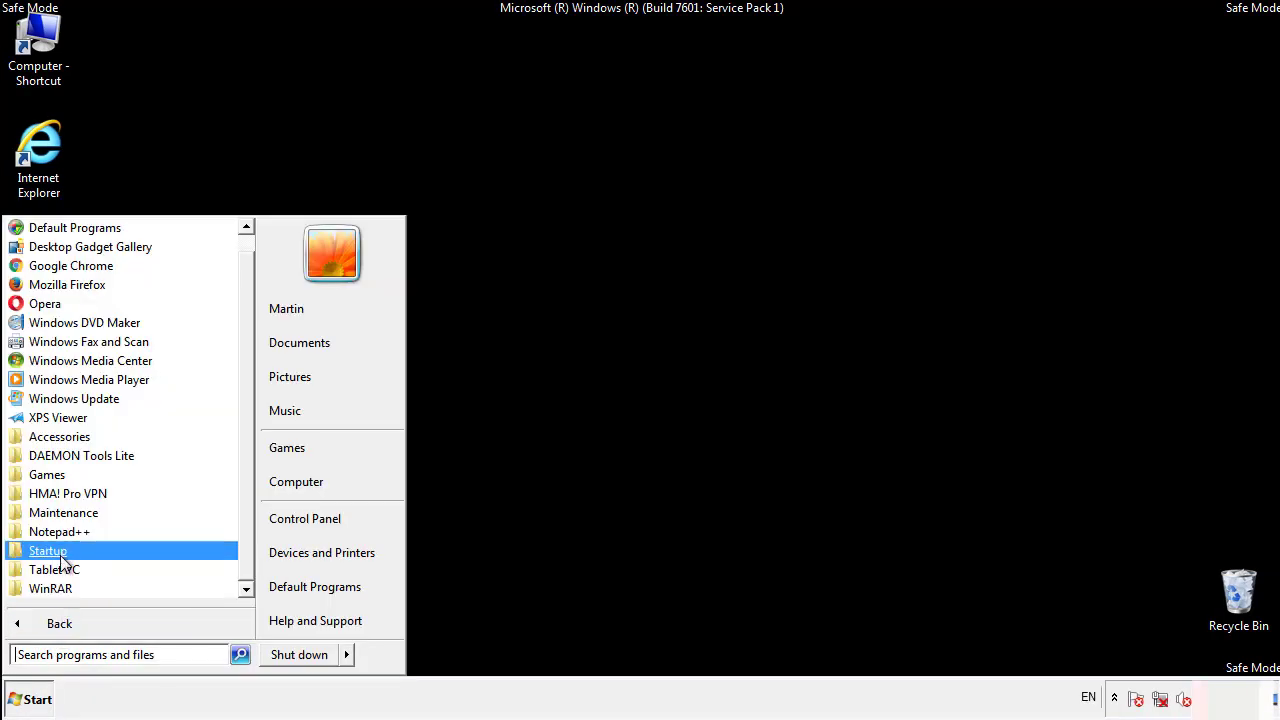
pyautogui.rightClick(48, 550)
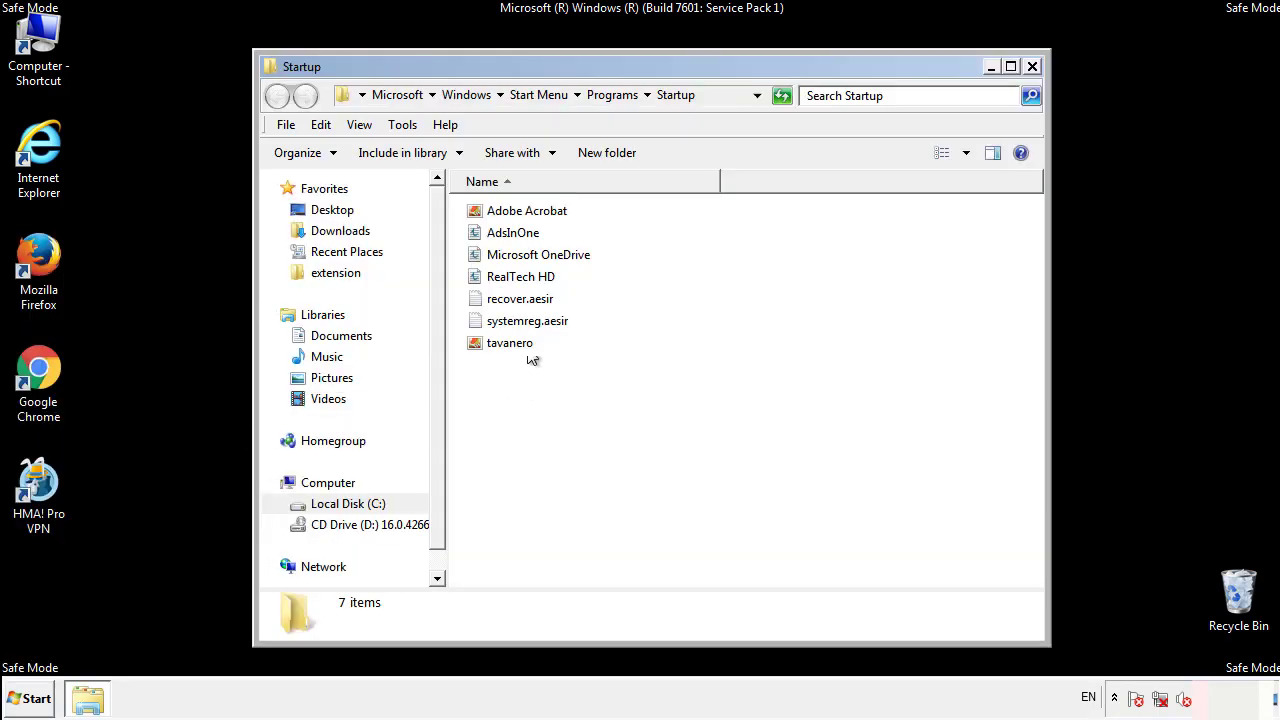
# - Delete AddInOne, recover.aesir, systemreg.aesir and tavanero, confirm, and close the folder
pyautogui.click(512, 232)
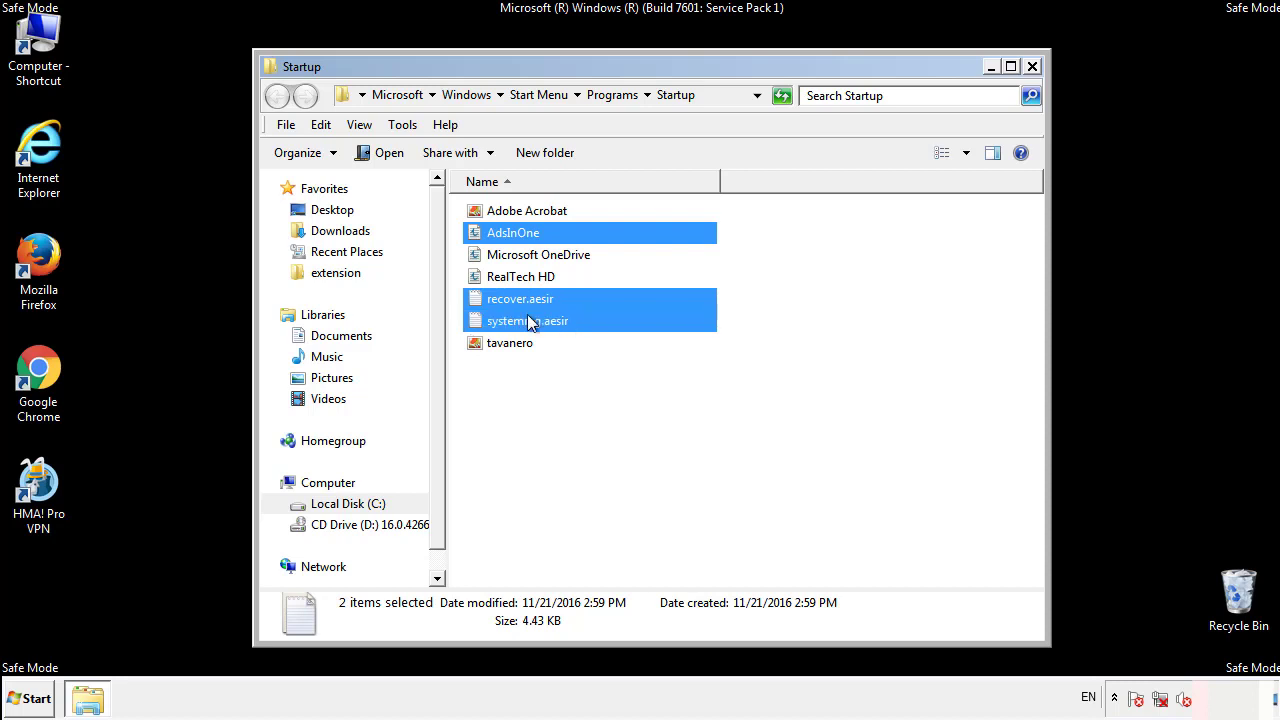
pyautogui.rightClick(510, 342)
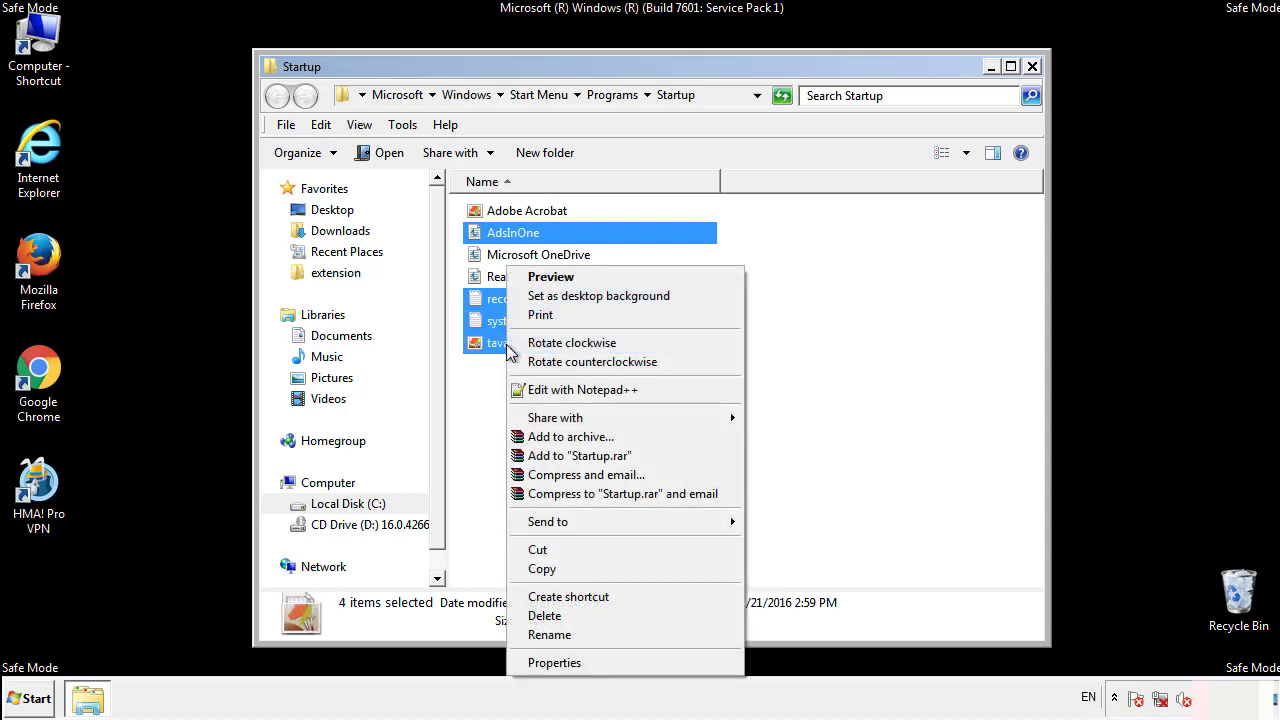
pyautogui.click(544, 616)
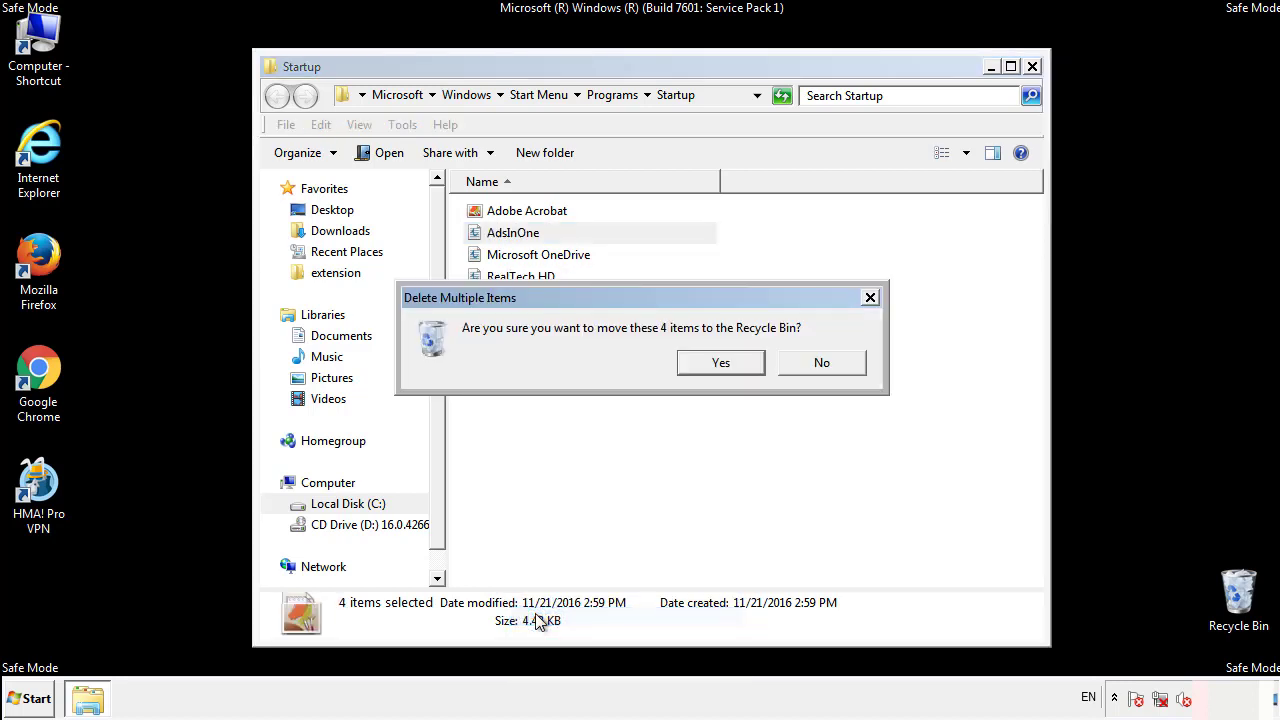
pyautogui.click(720, 362)
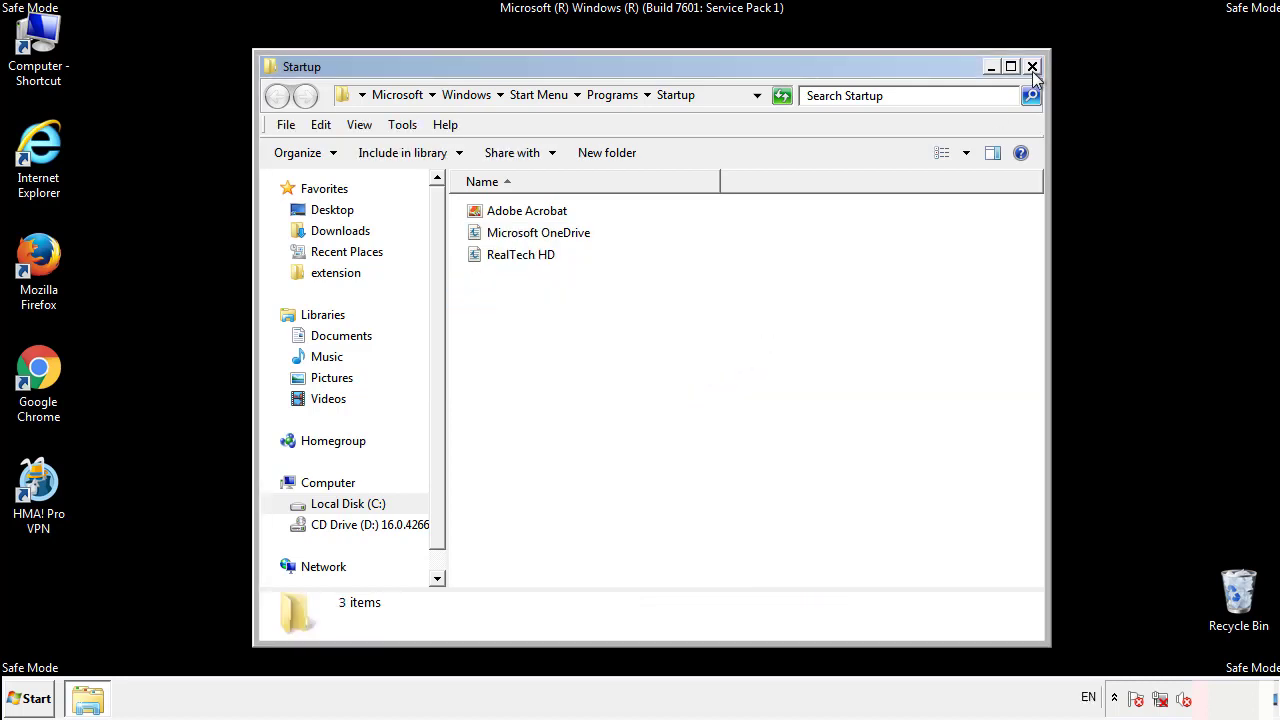
pyautogui.click(1032, 68)
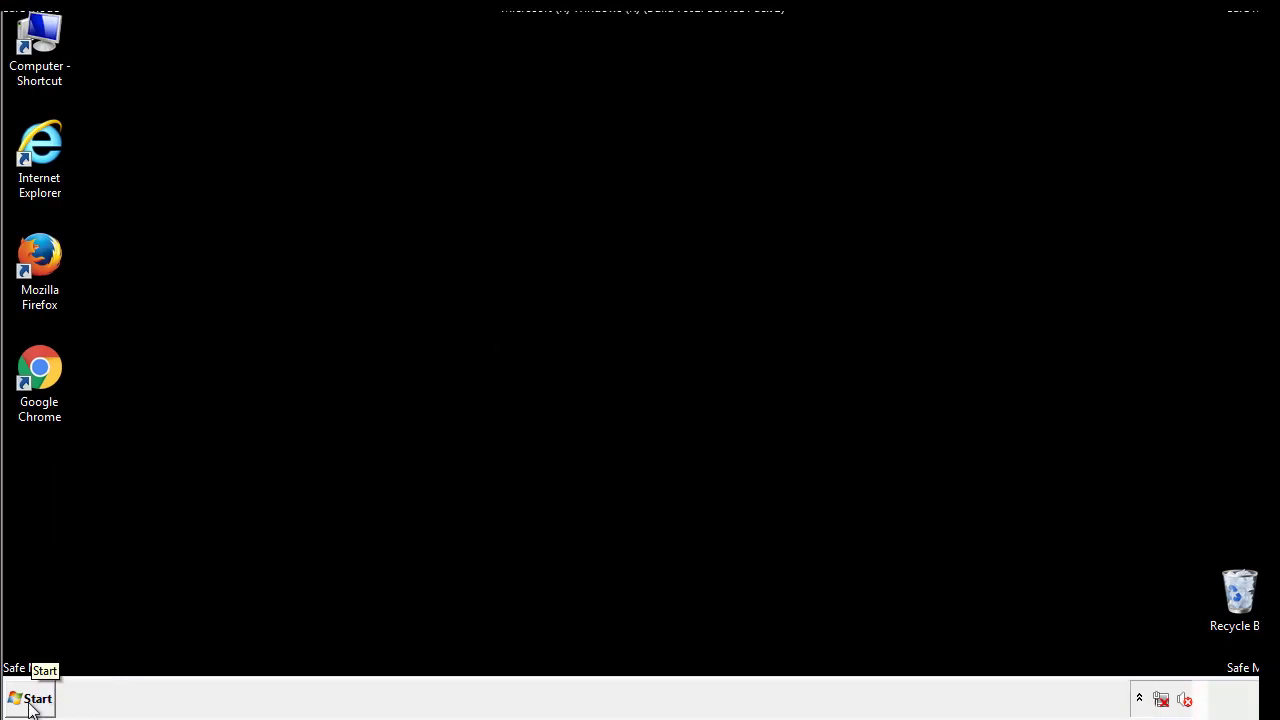
# - Launch regedit and expand HKEY_LOCAL_MACHINE > SOFTWARE > Microsoft
pyautogui.click(30, 698)
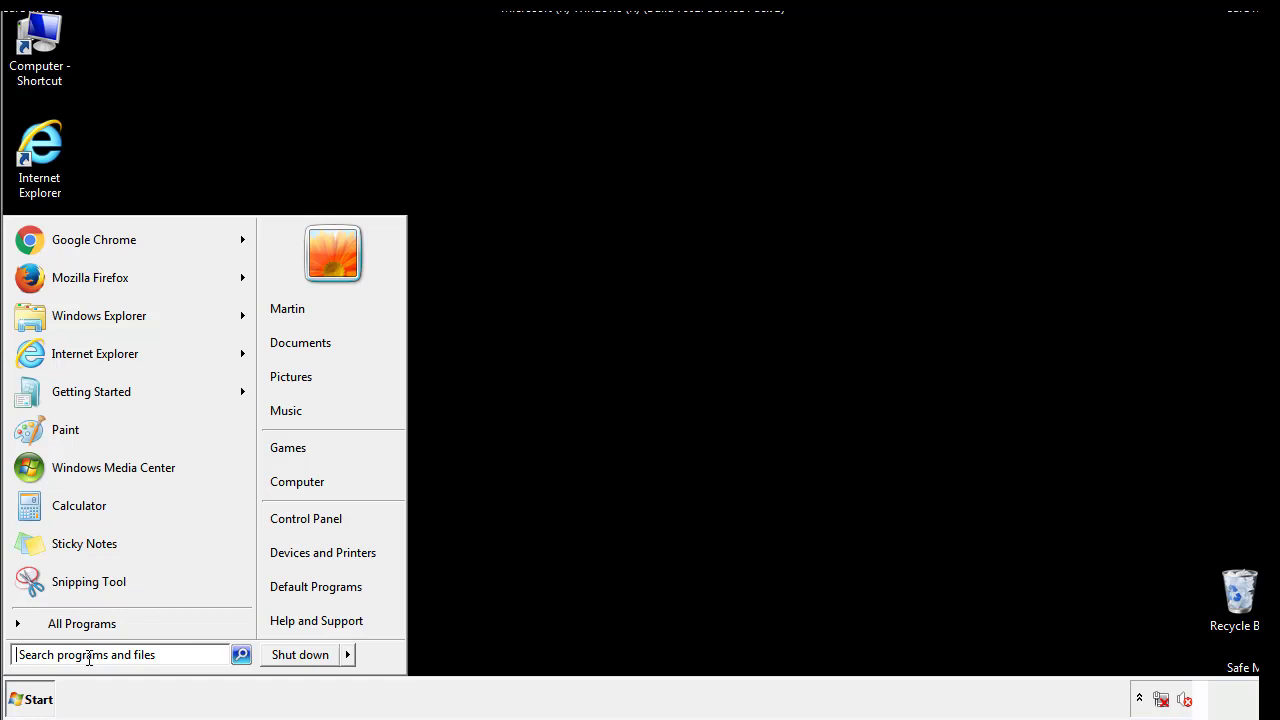
pyautogui.write('reged')
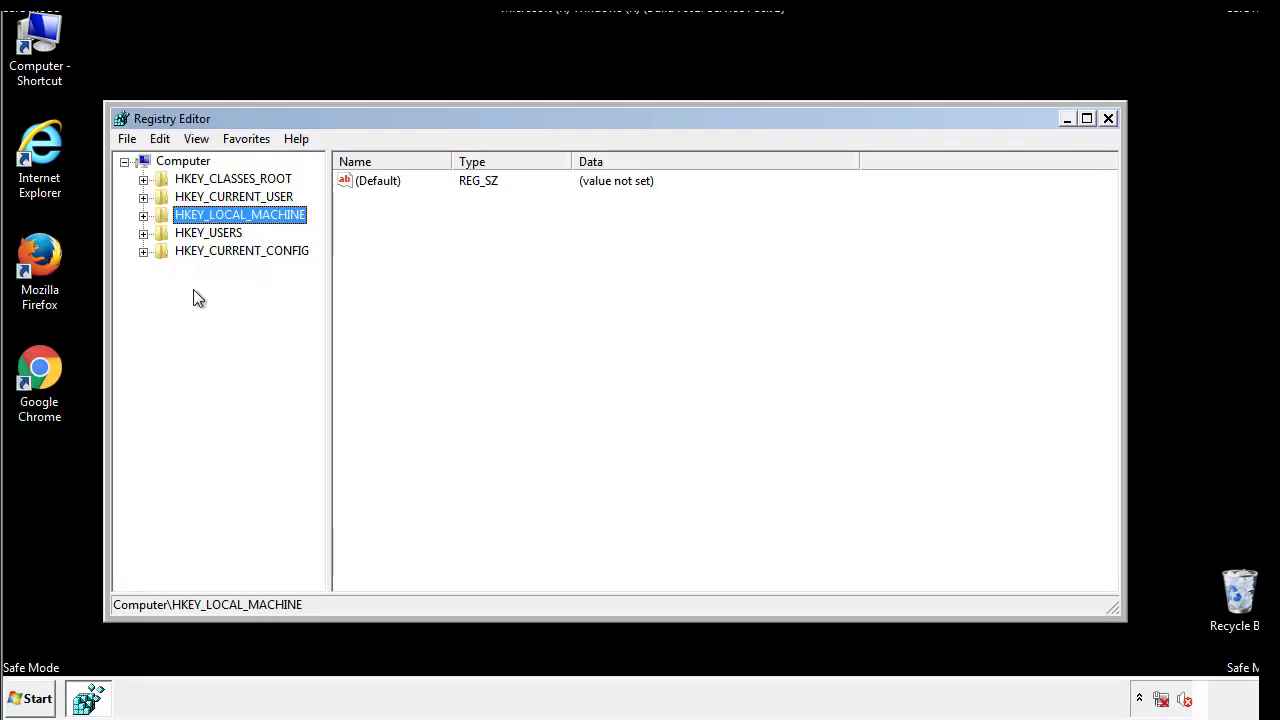
pyautogui.click(144, 214)
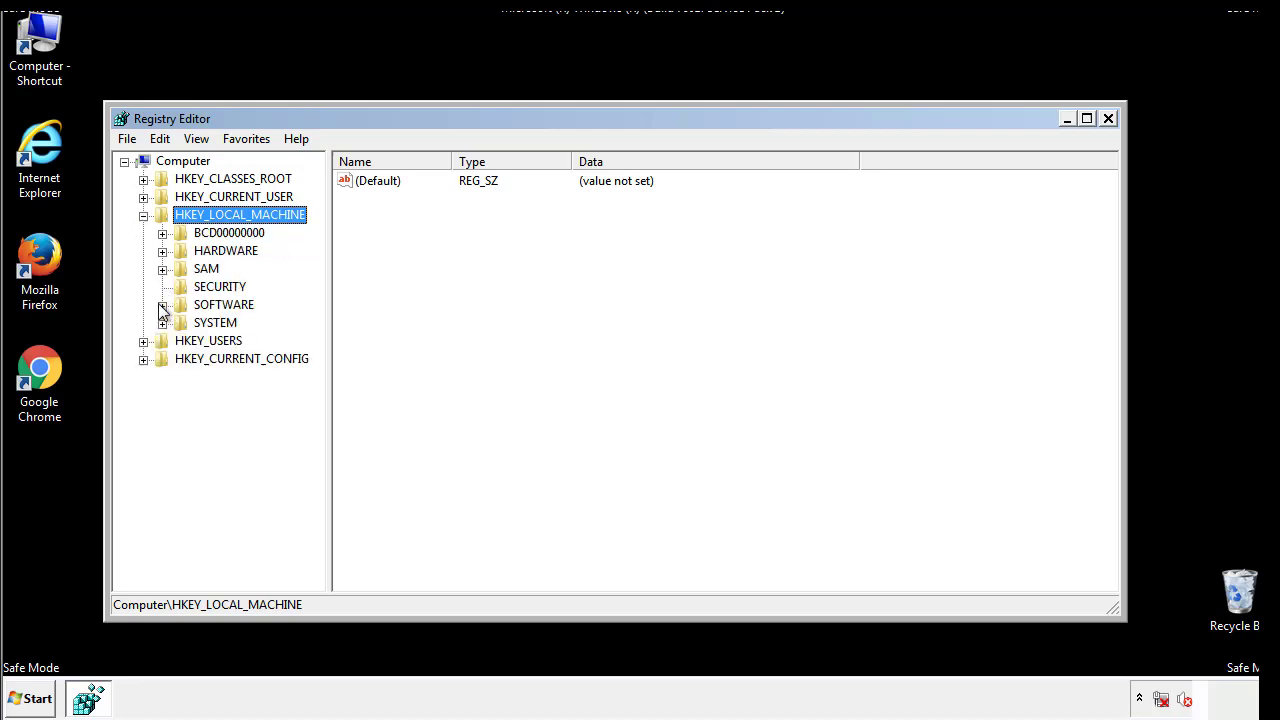
pyautogui.click(164, 304)
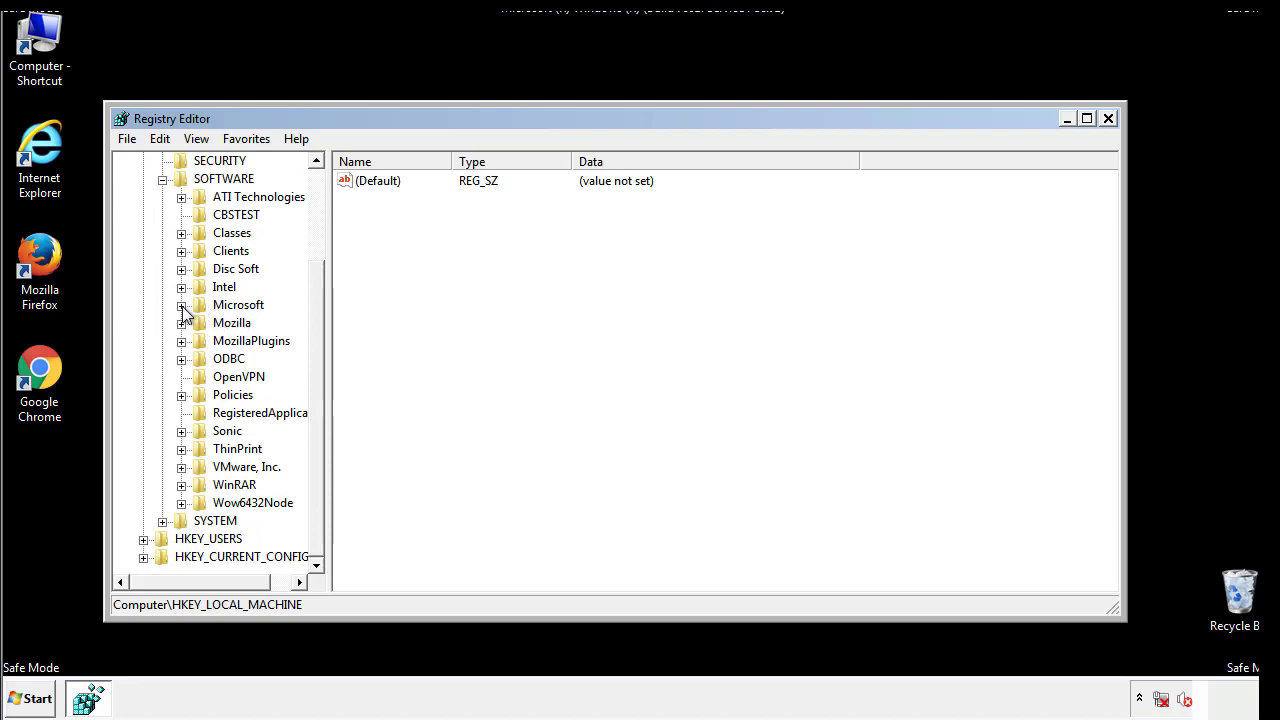
pyautogui.click(180, 304)
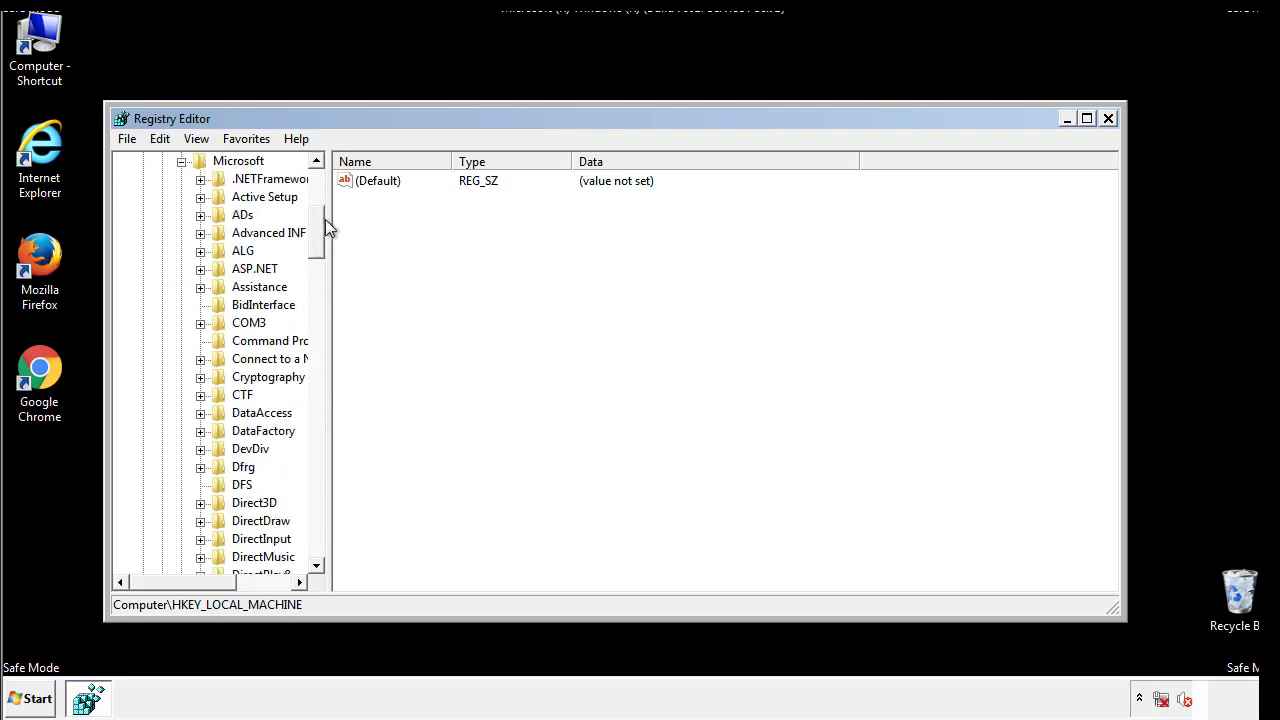
# - Expand Windows > CurrentVersion to reveal the Run and RunOnce keys
pyautogui.scroll(-3)
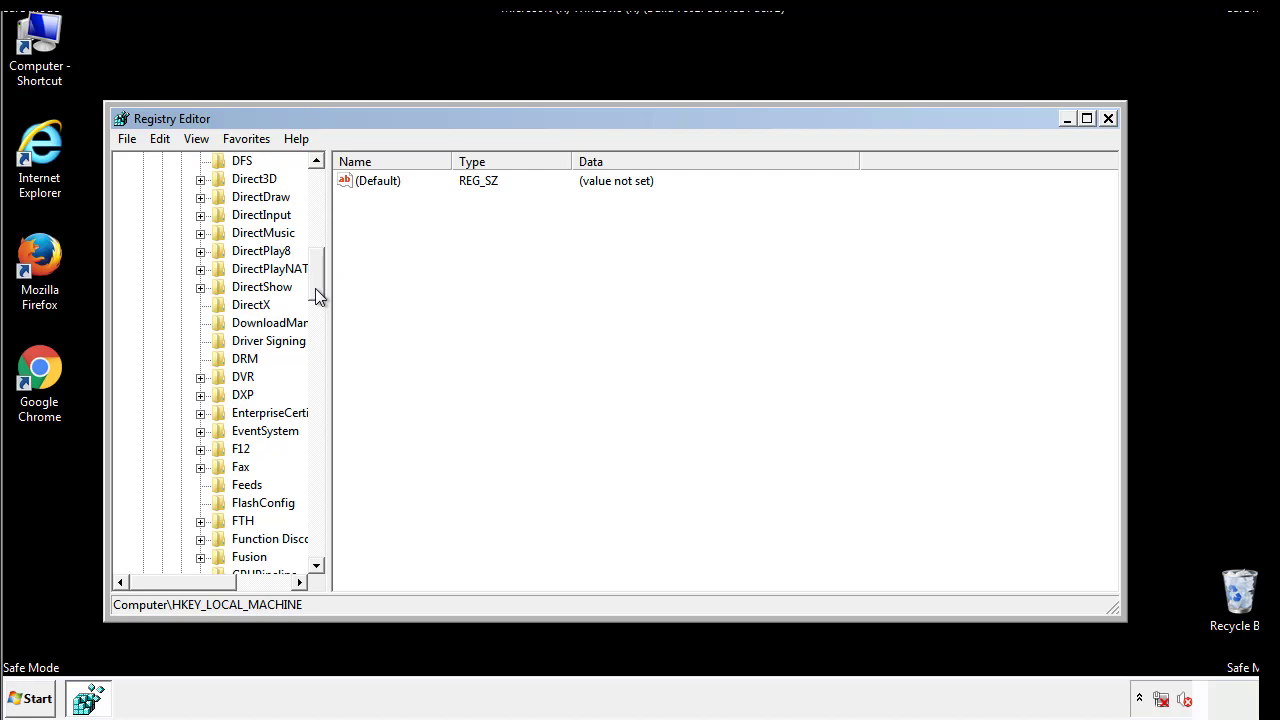
pyautogui.scroll(-3)
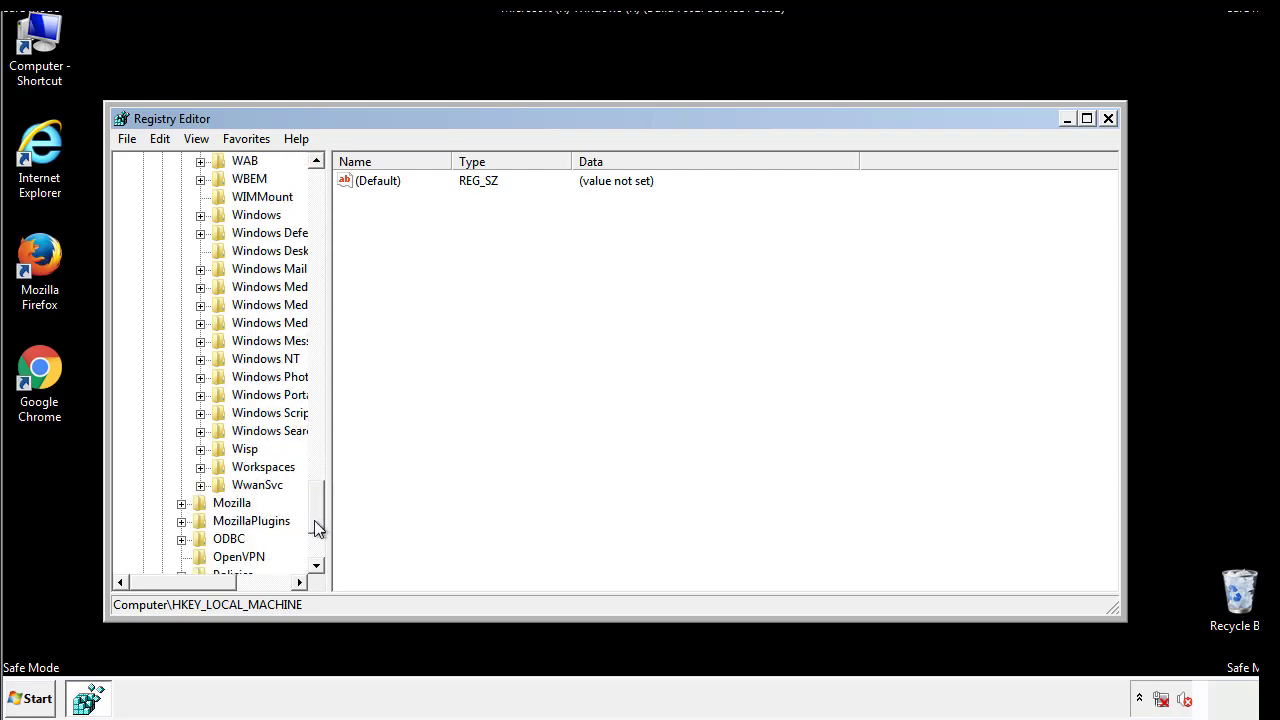
pyautogui.click(200, 304)
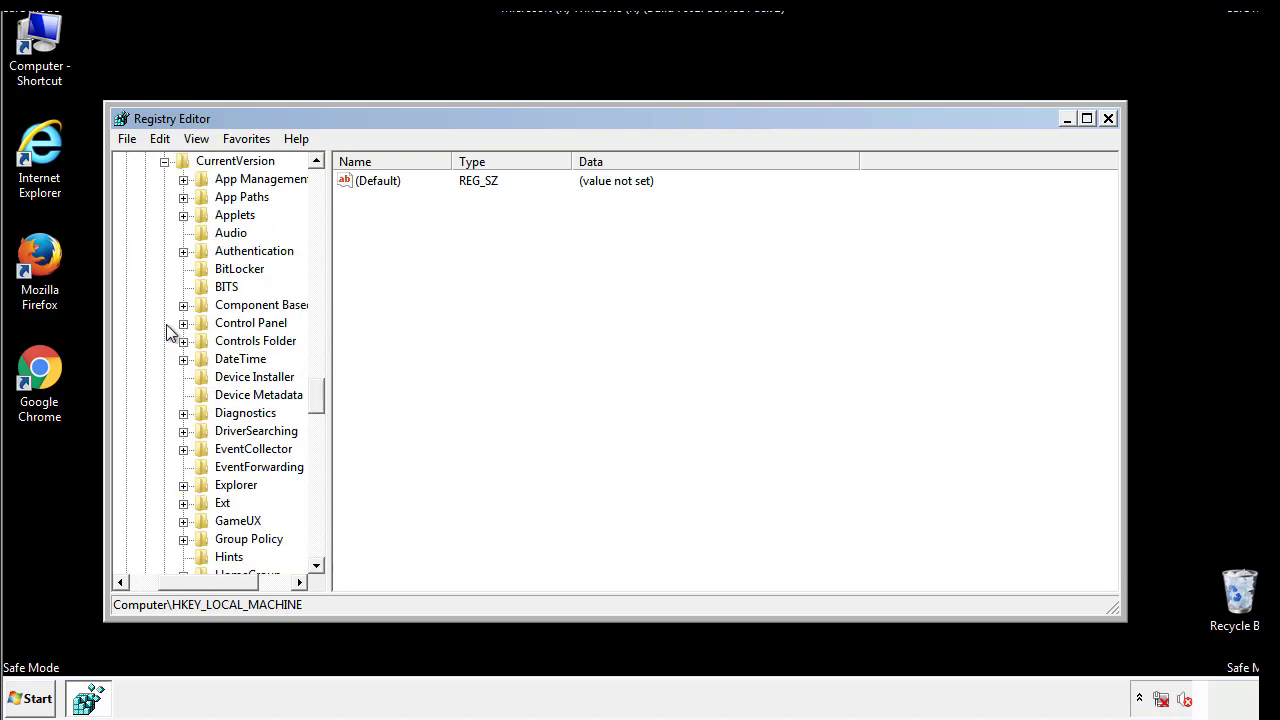
pyautogui.scroll(-3)
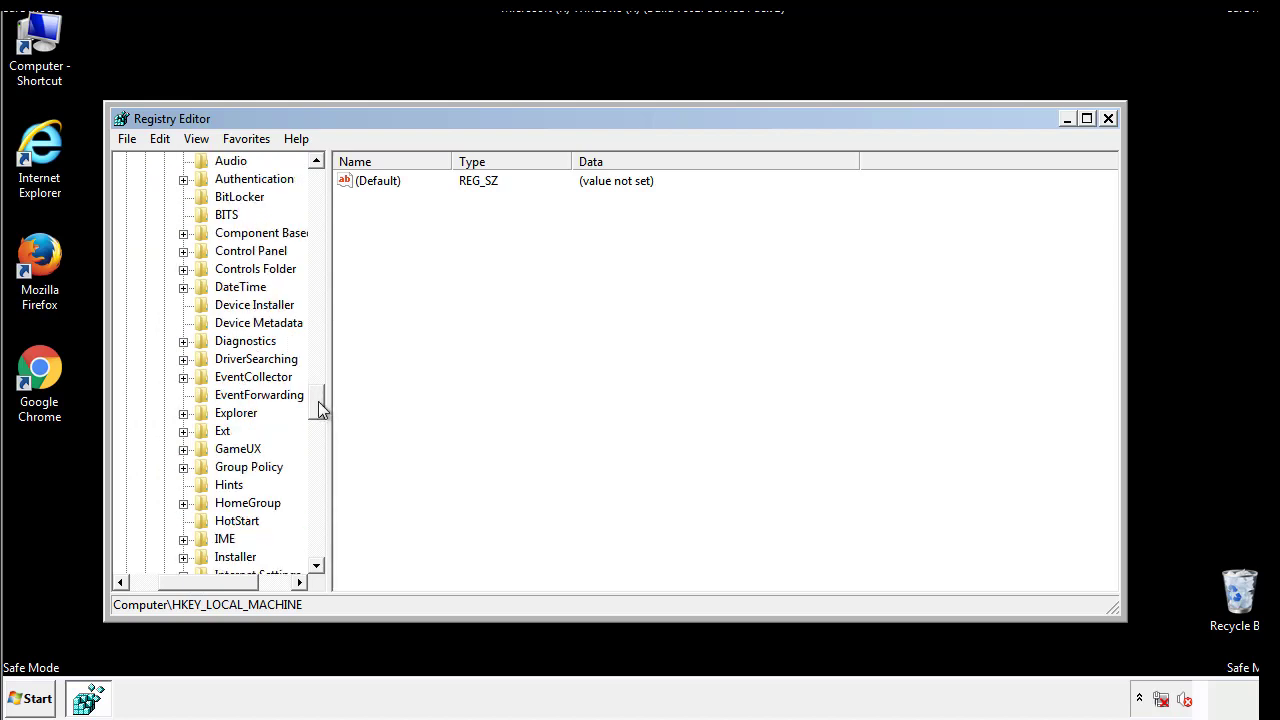
pyautogui.scroll(-3)
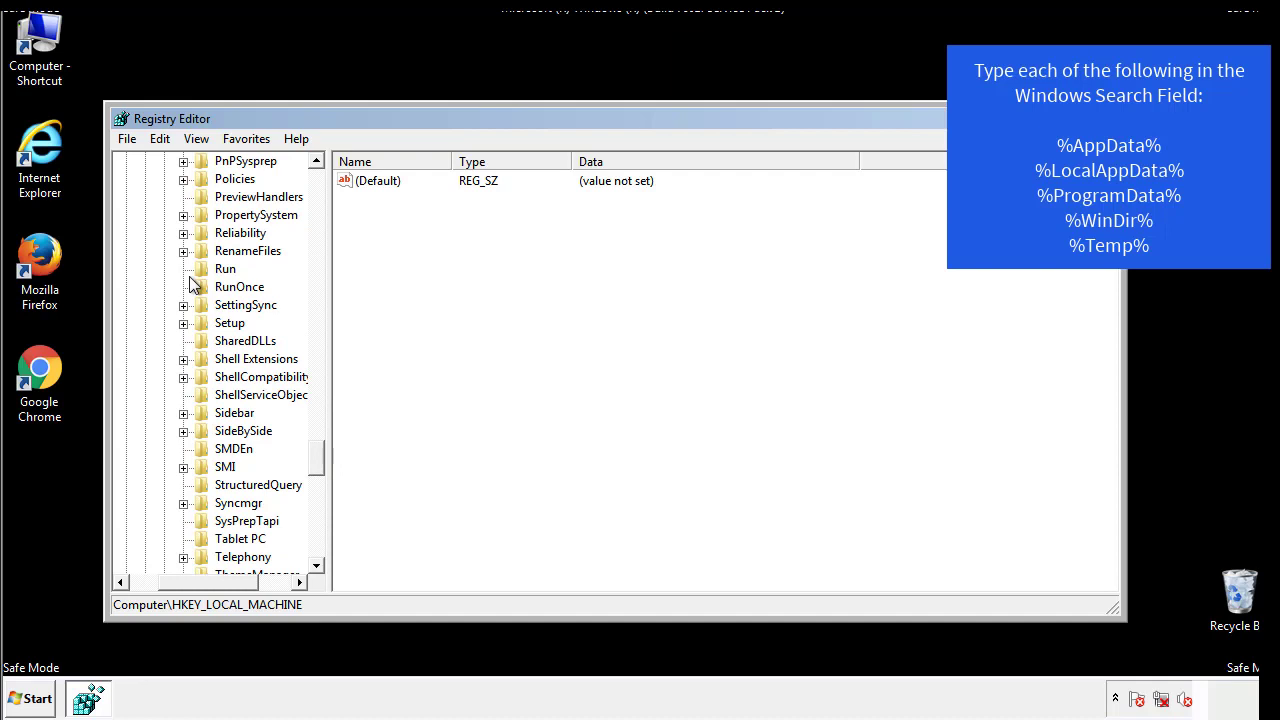
# - Delete the tappi.loc value from HKLM's Run key, leaving only VMware User Process
pyautogui.click(224, 268)
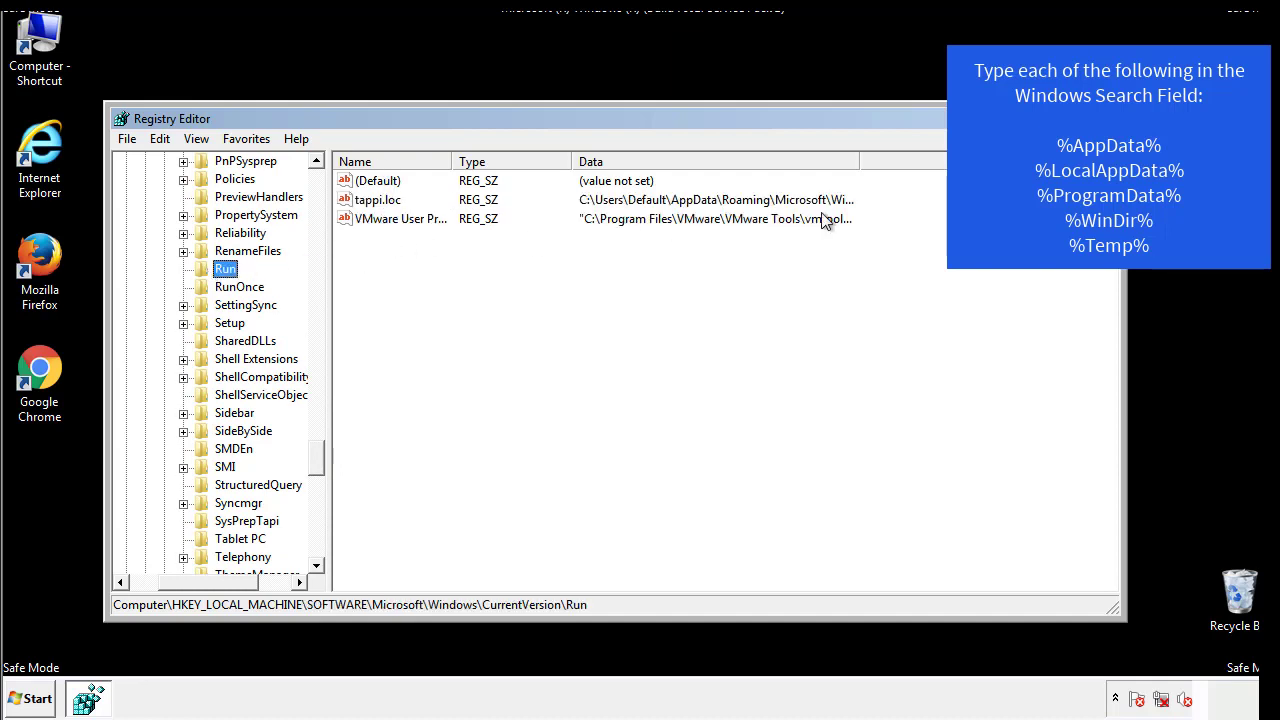
pyautogui.click(376, 200)
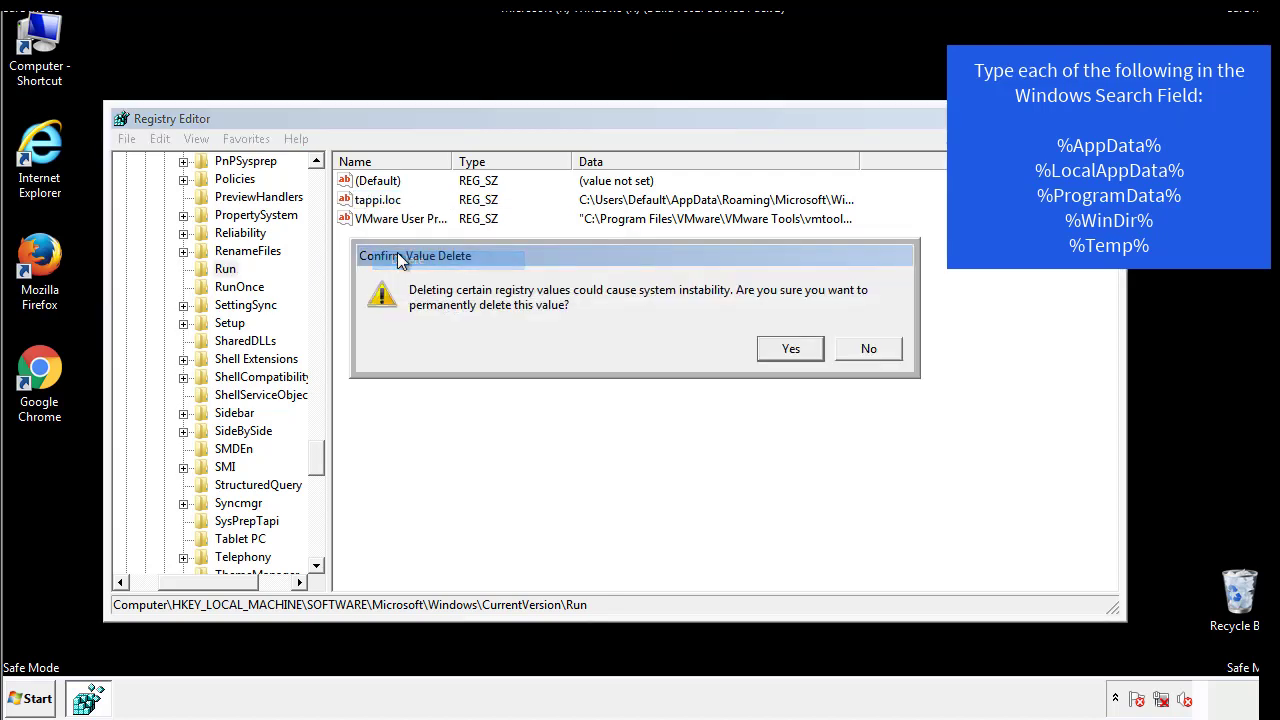
pyautogui.click(790, 348)
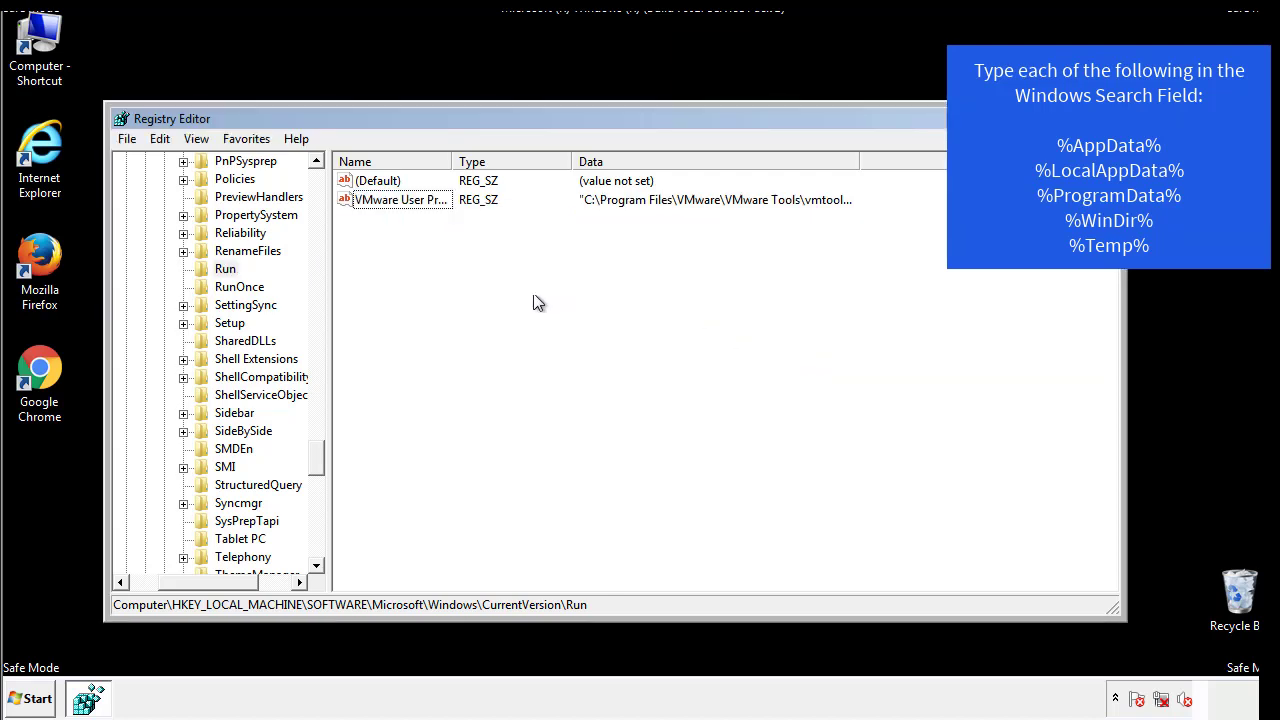
pyautogui.scroll(-3)
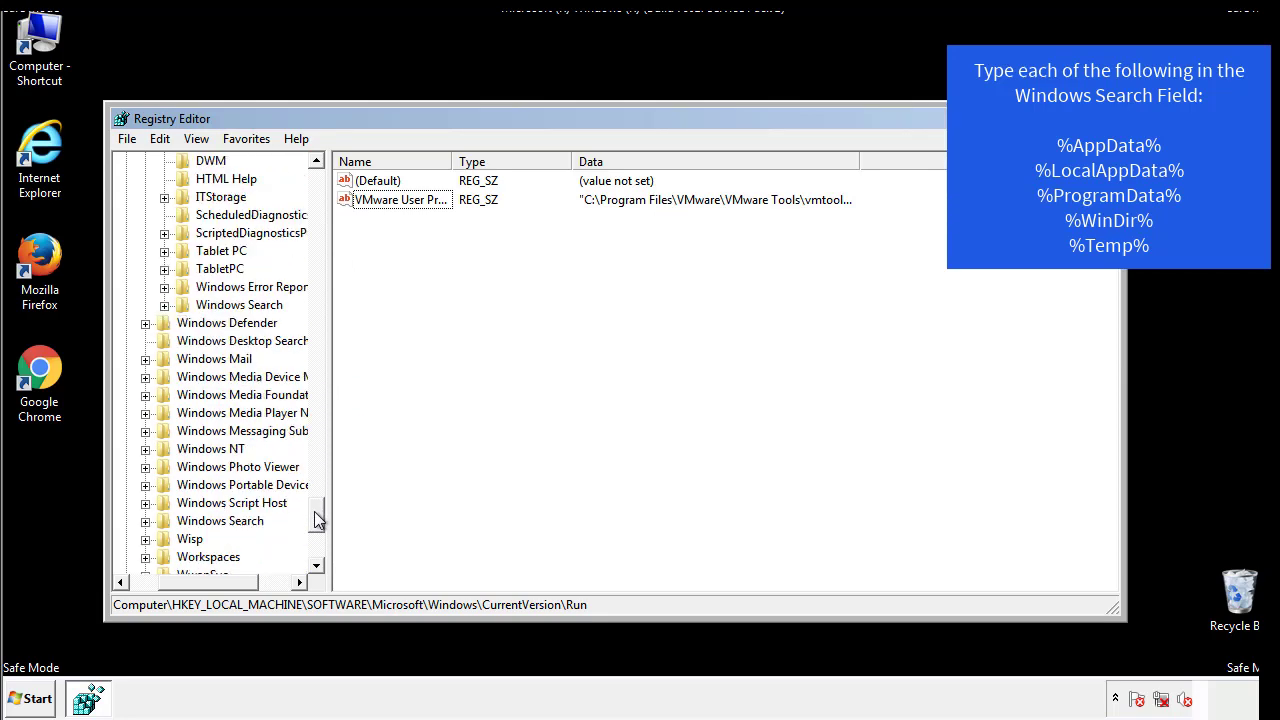
pyautogui.scroll(-3)
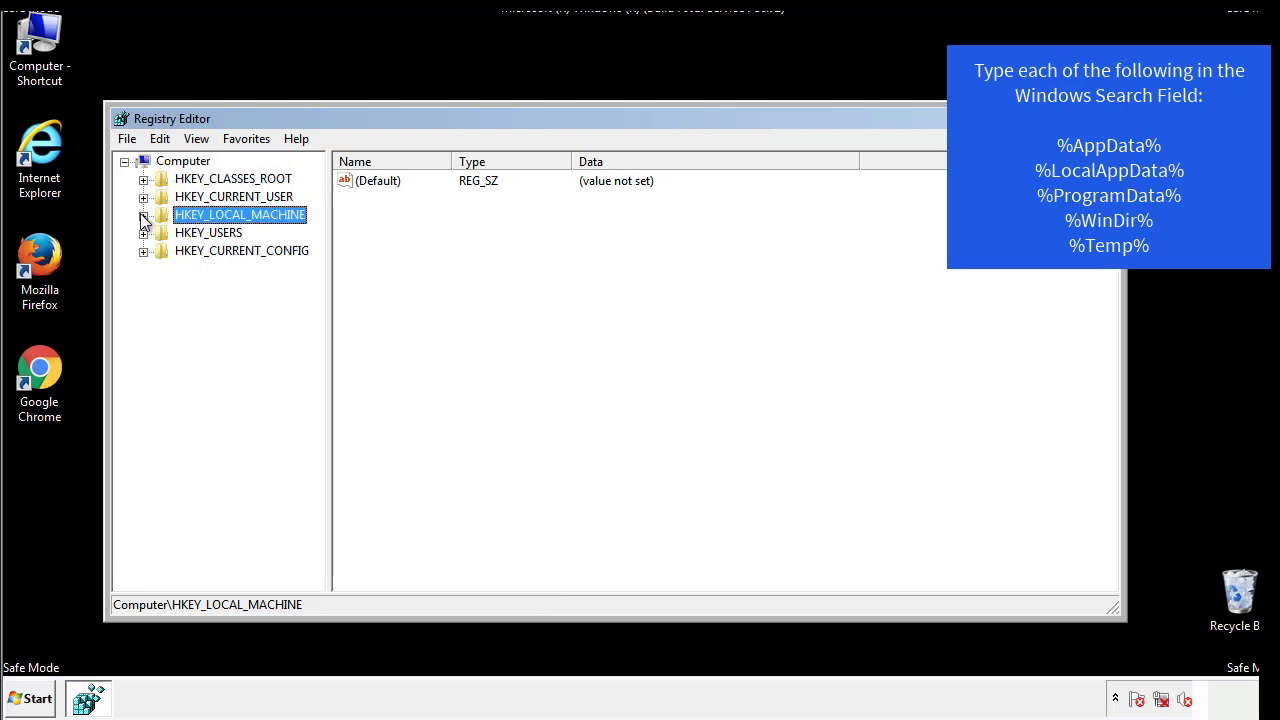
# - Expand HKEY_CURRENT_USER down to CurrentVersion and select its Run key showing the DAEMON Tools value
pyautogui.click(144, 196)
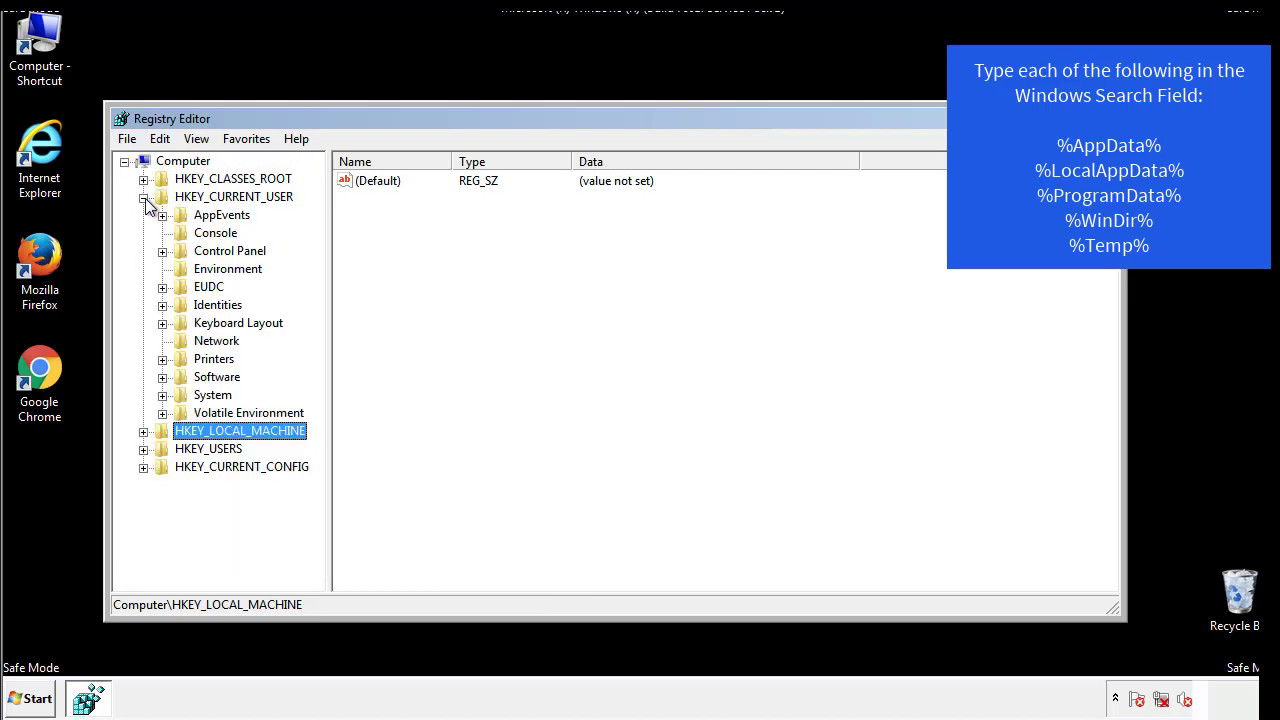
pyautogui.moveTo(164, 322)
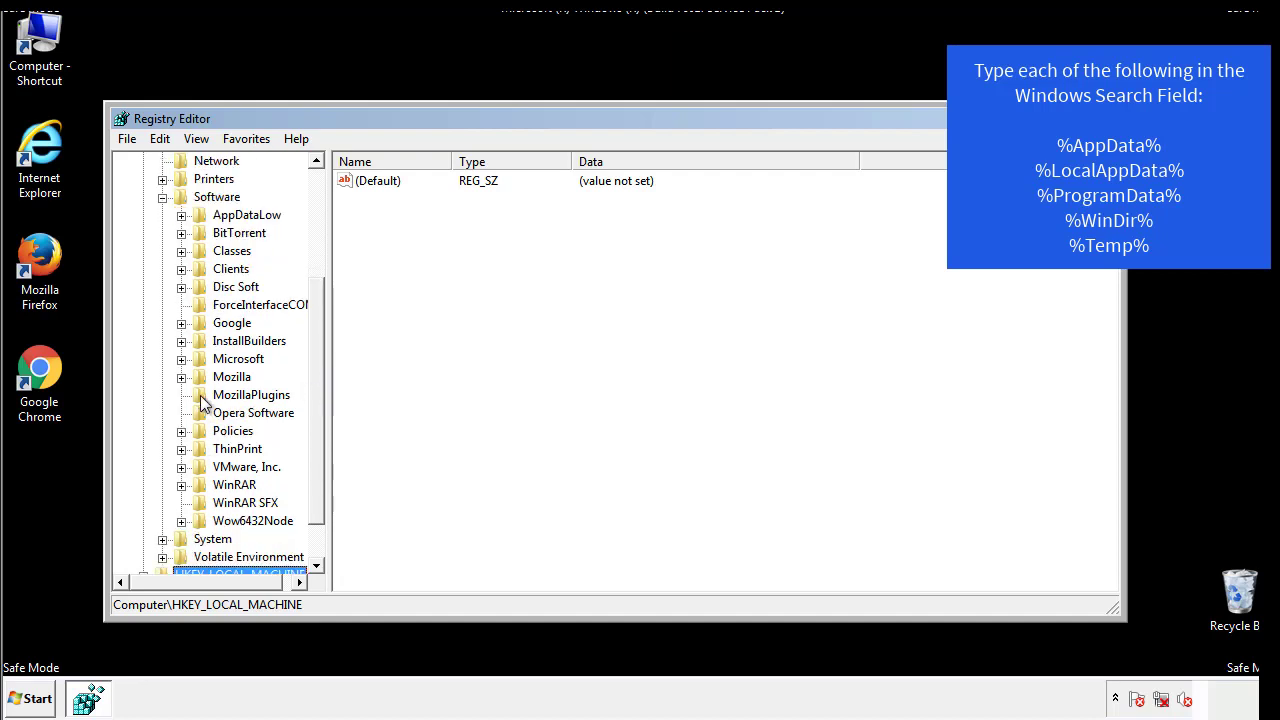
pyautogui.moveTo(196, 272)
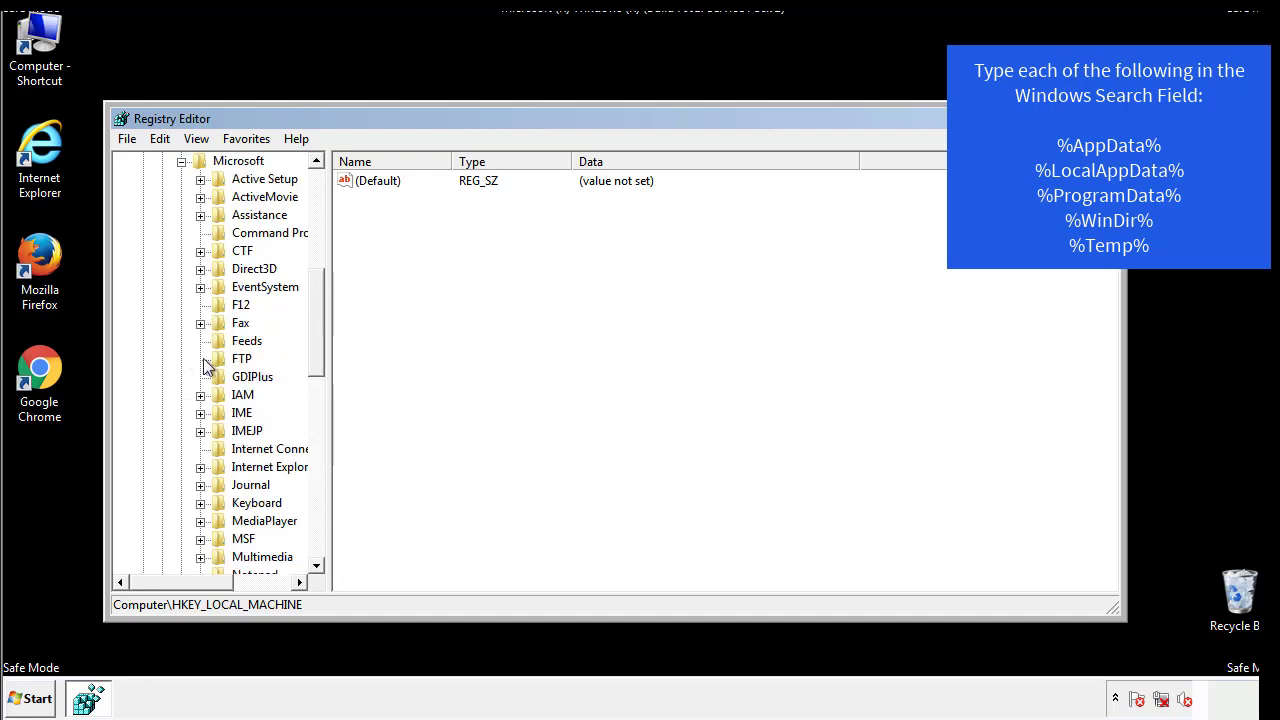
pyautogui.scroll(-3)
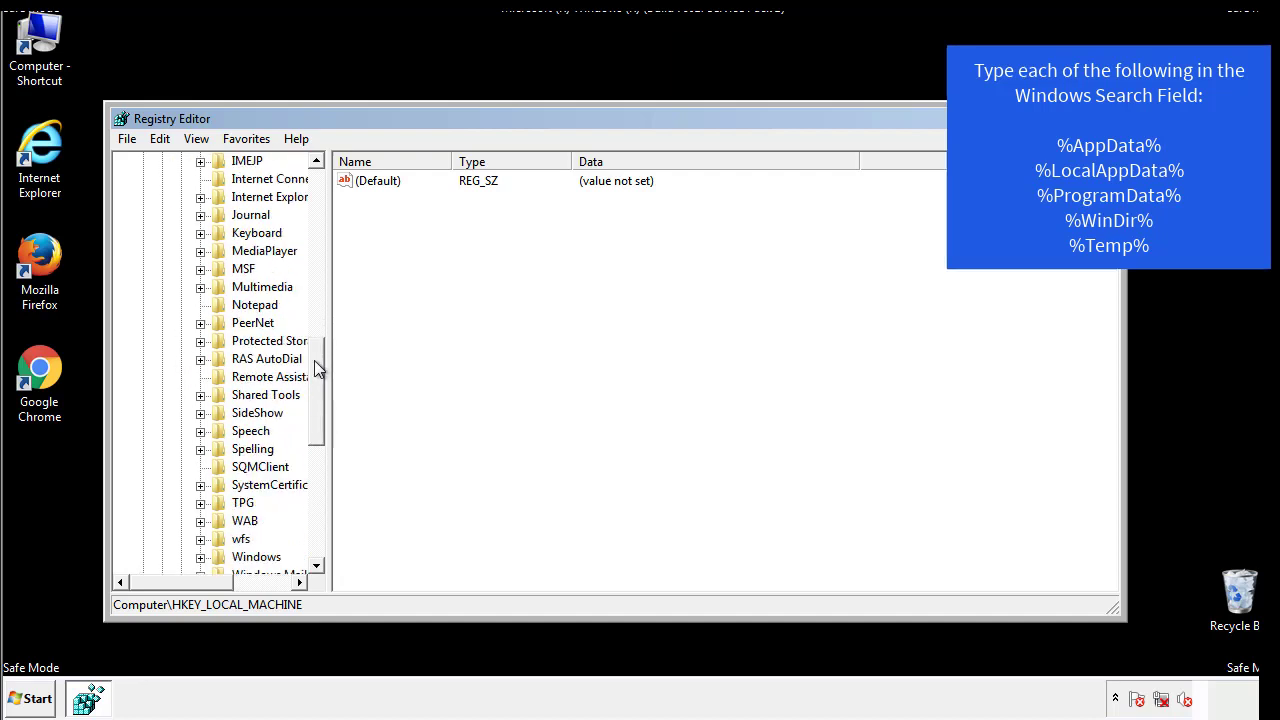
pyautogui.scroll(-3)
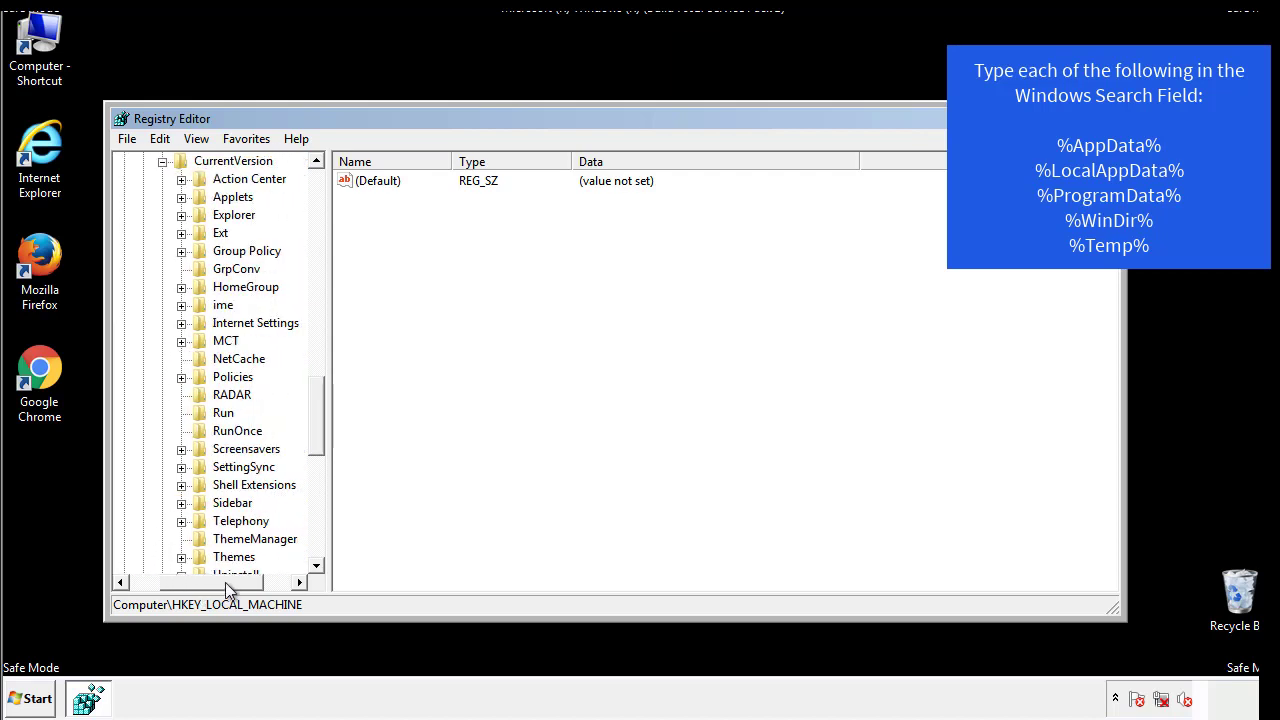
pyautogui.click(224, 412)
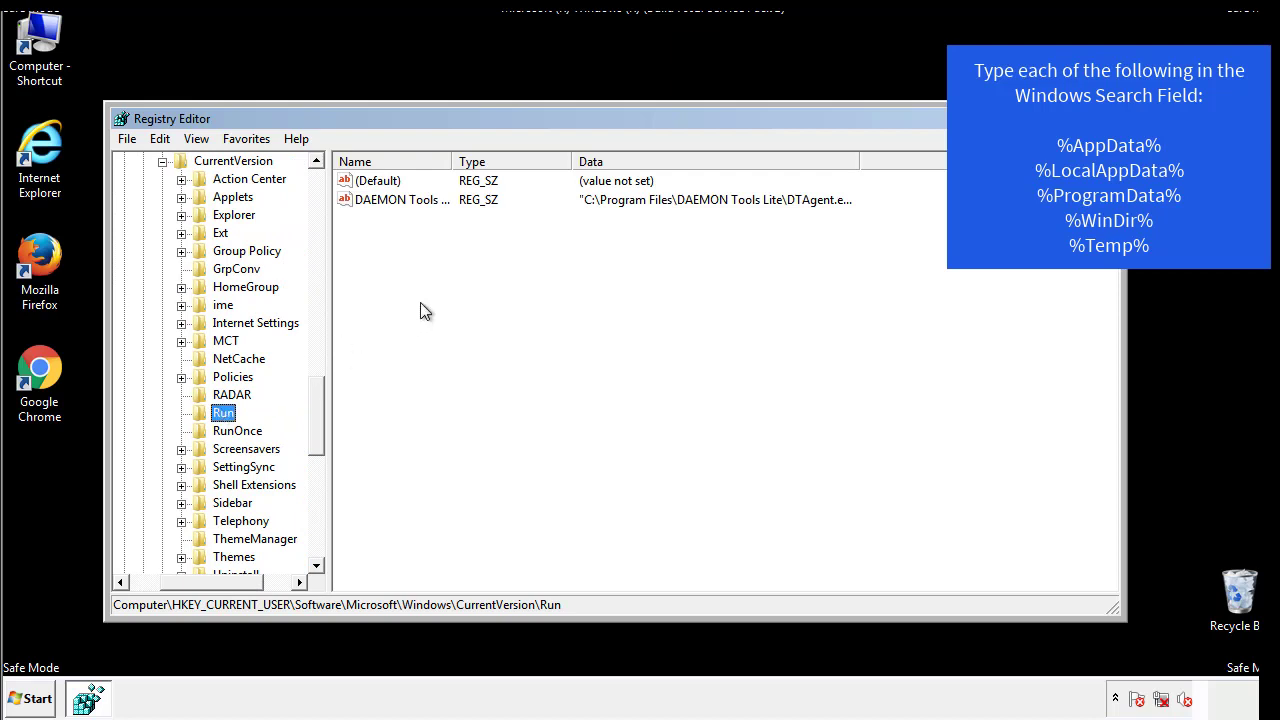
pyautogui.moveTo(416, 218)
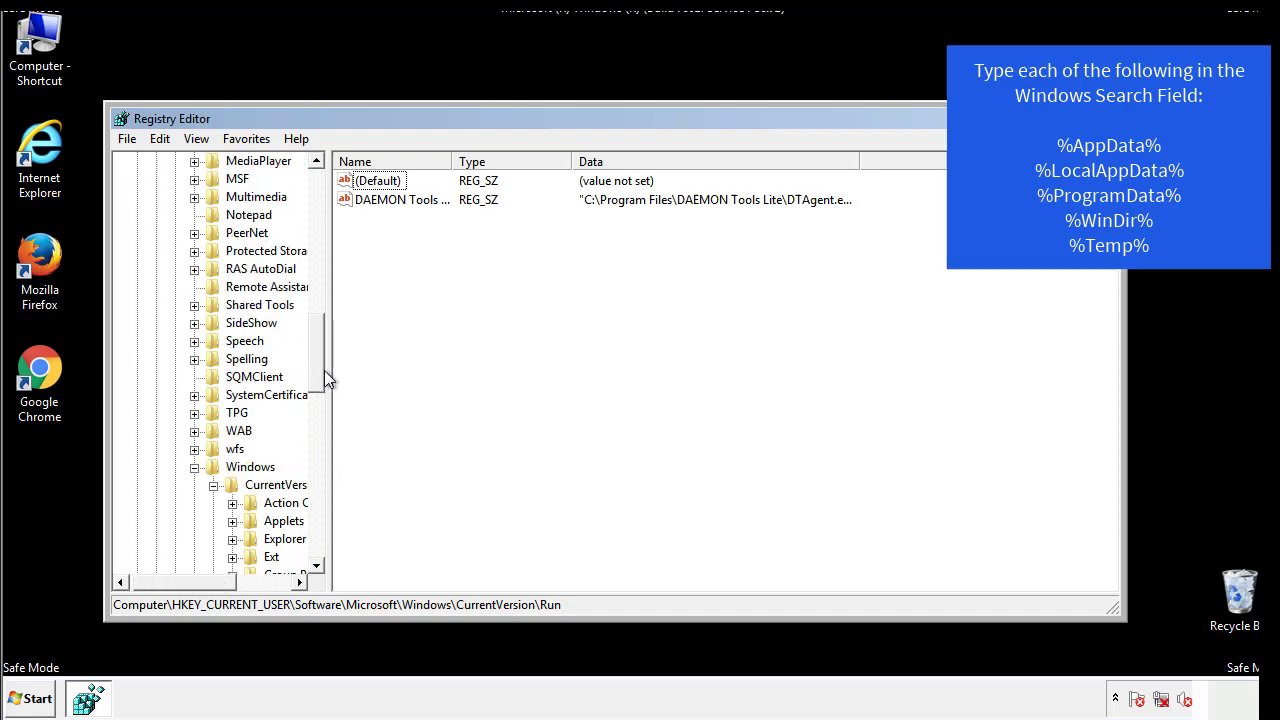
# - Search the registry for %temp%, landing on the VolumeCaches Temporary Files key
pyautogui.click(250, 466)
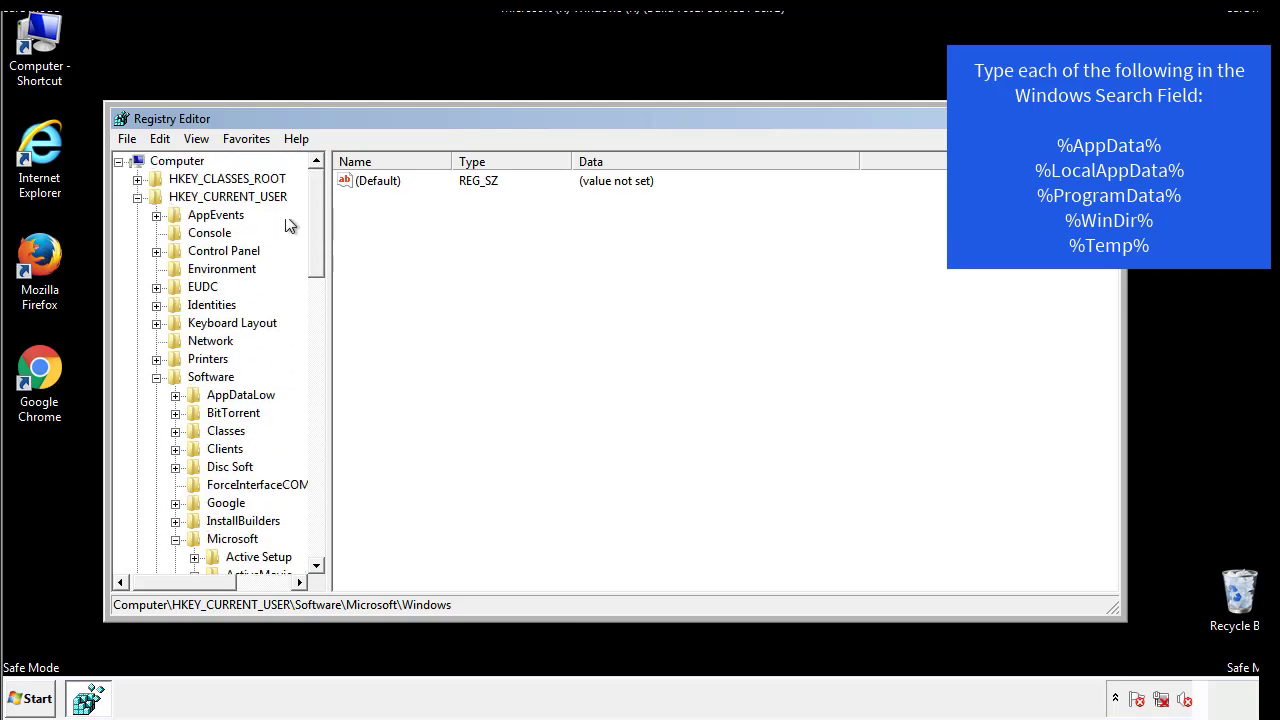
pyautogui.click(160, 138)
pyautogui.write('%appdata')
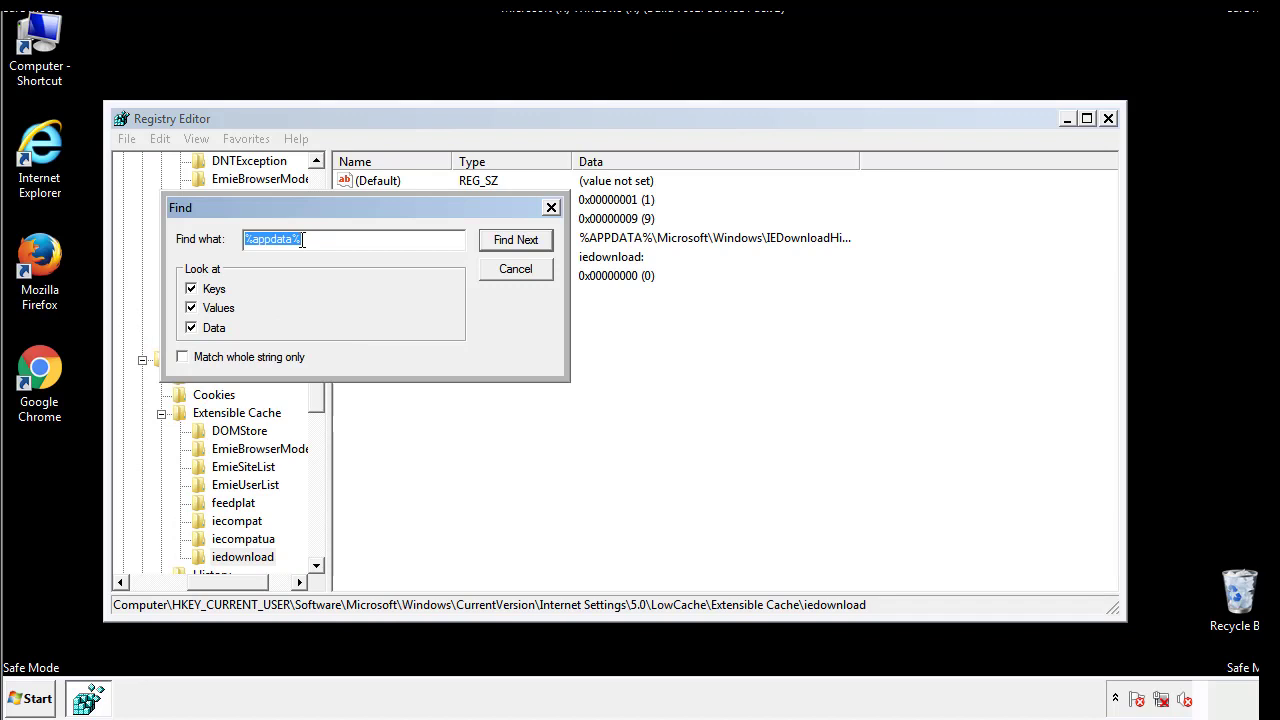
pyautogui.write('%4')
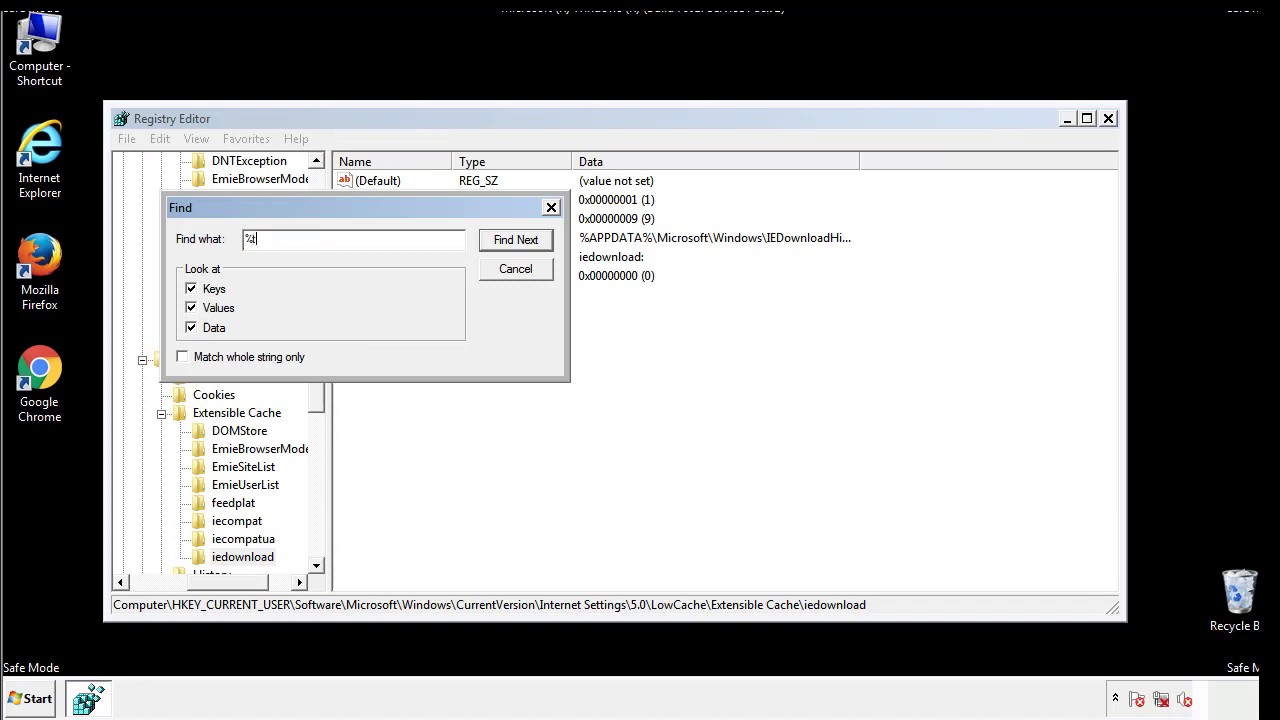
pyautogui.write('temp%')
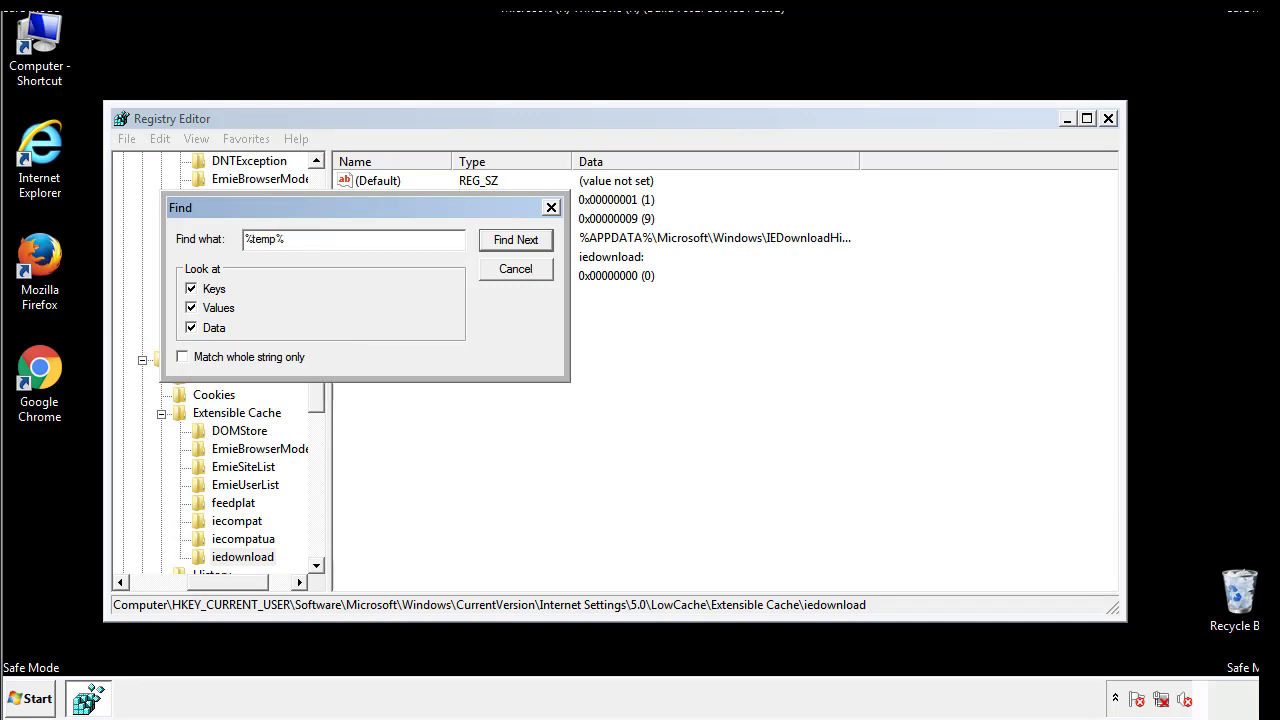
pyautogui.click(516, 240)
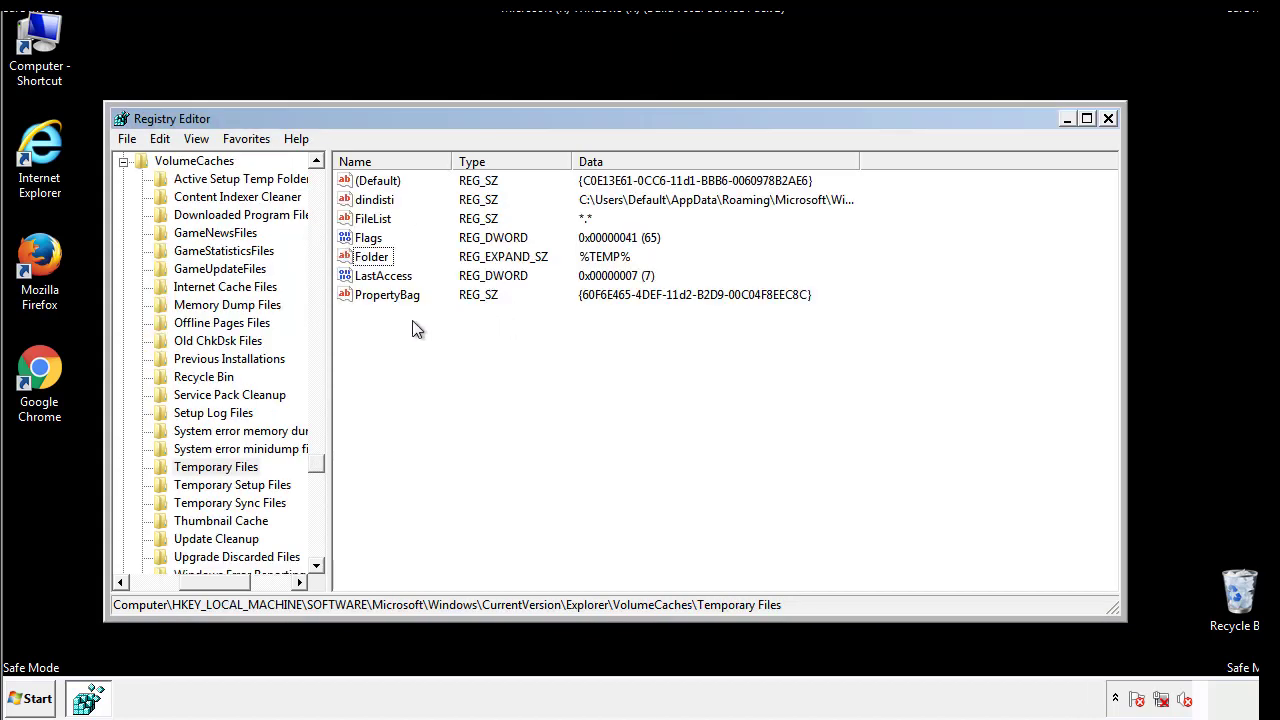
# - Delete all values under the Temporary Files key, confirm, and close Registry Editor
pyautogui.press('ctrl+a')
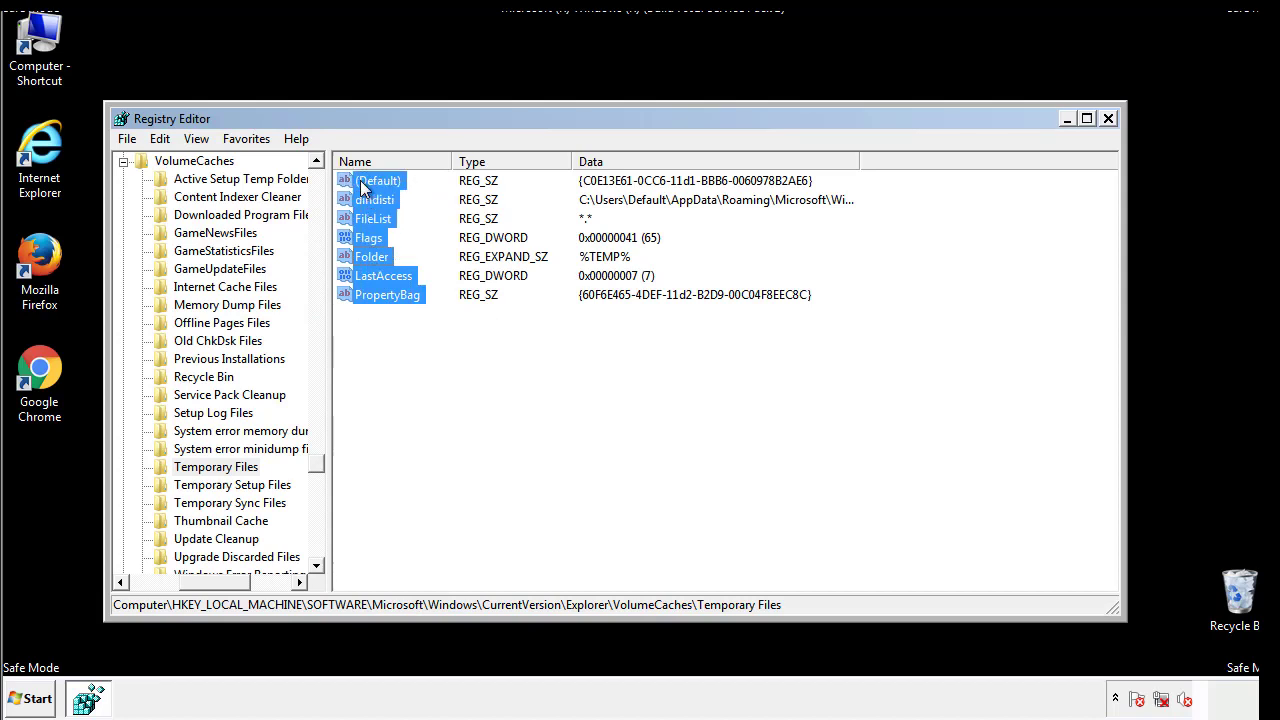
pyautogui.rightClick(378, 180)
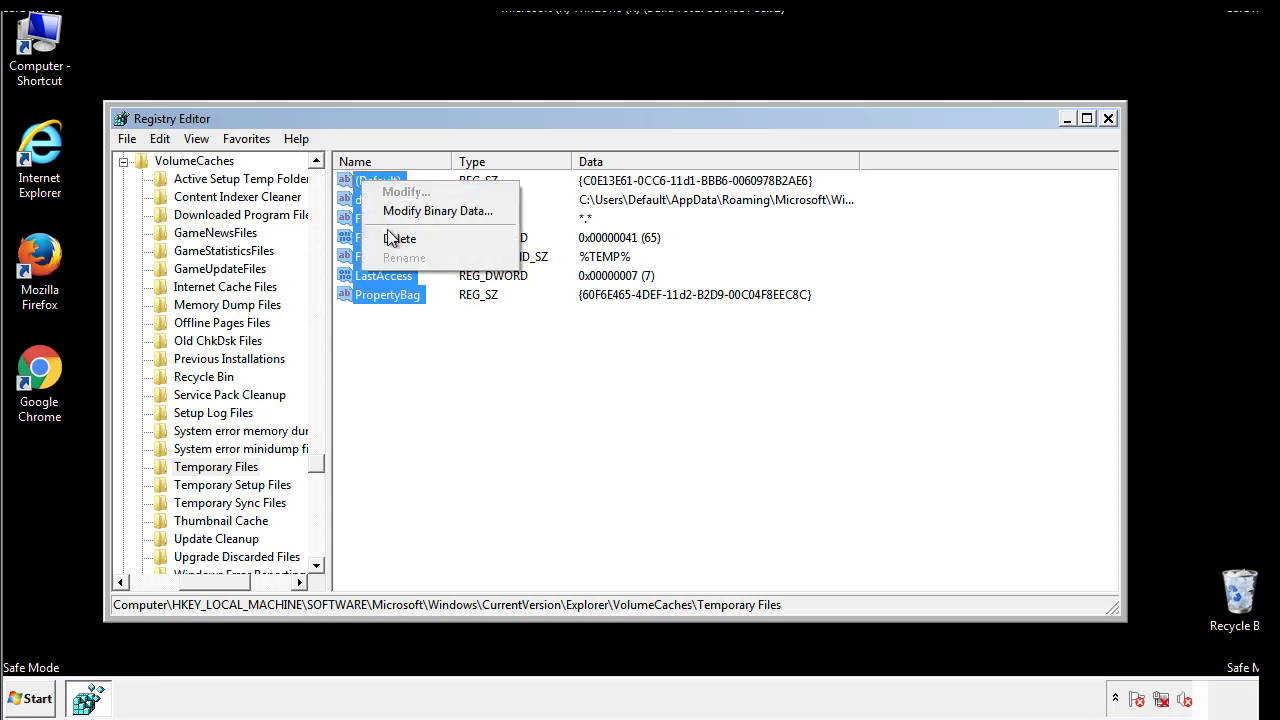
pyautogui.click(400, 238)
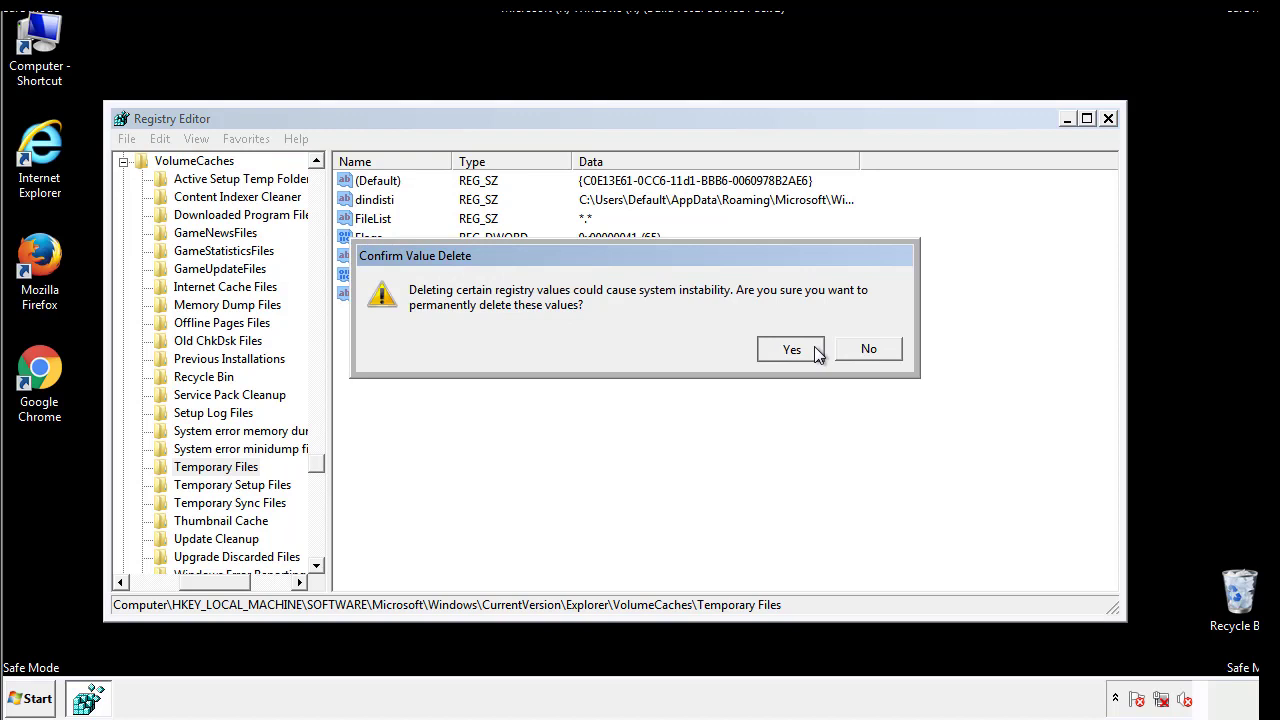
pyautogui.click(792, 348)
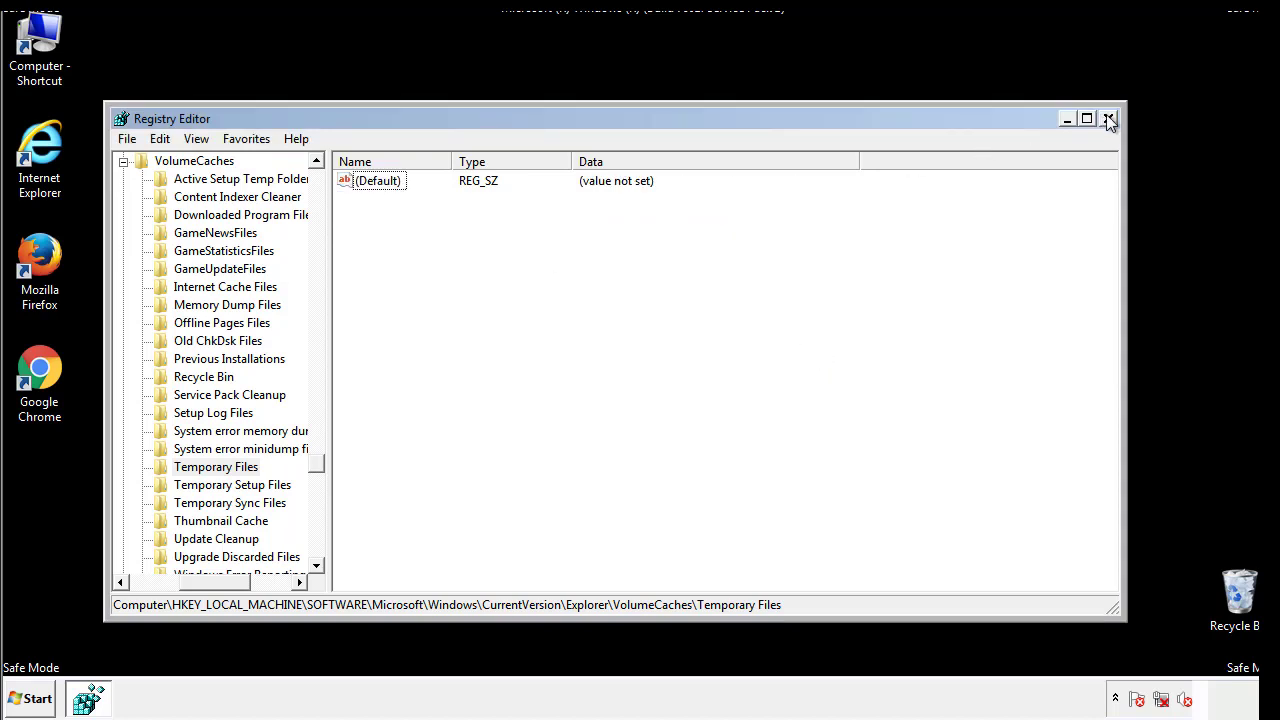
pyautogui.click(1108, 118)
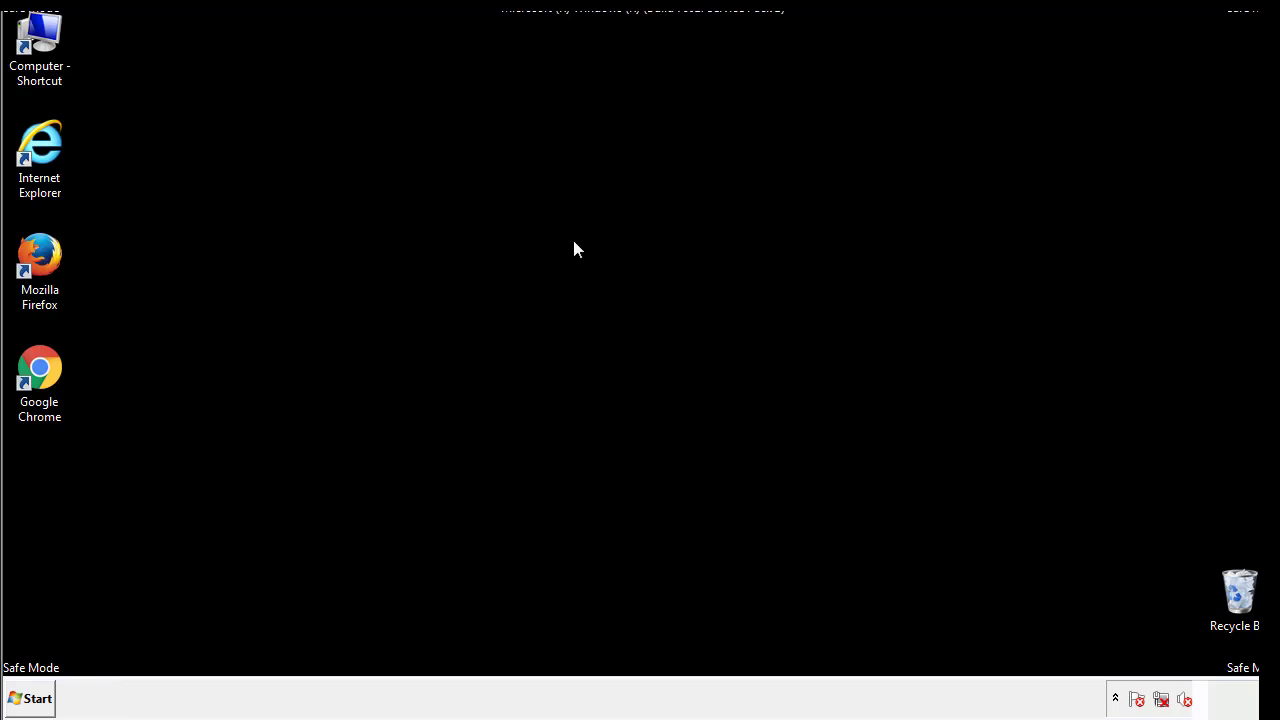
pyautogui.moveTo(52, 500)
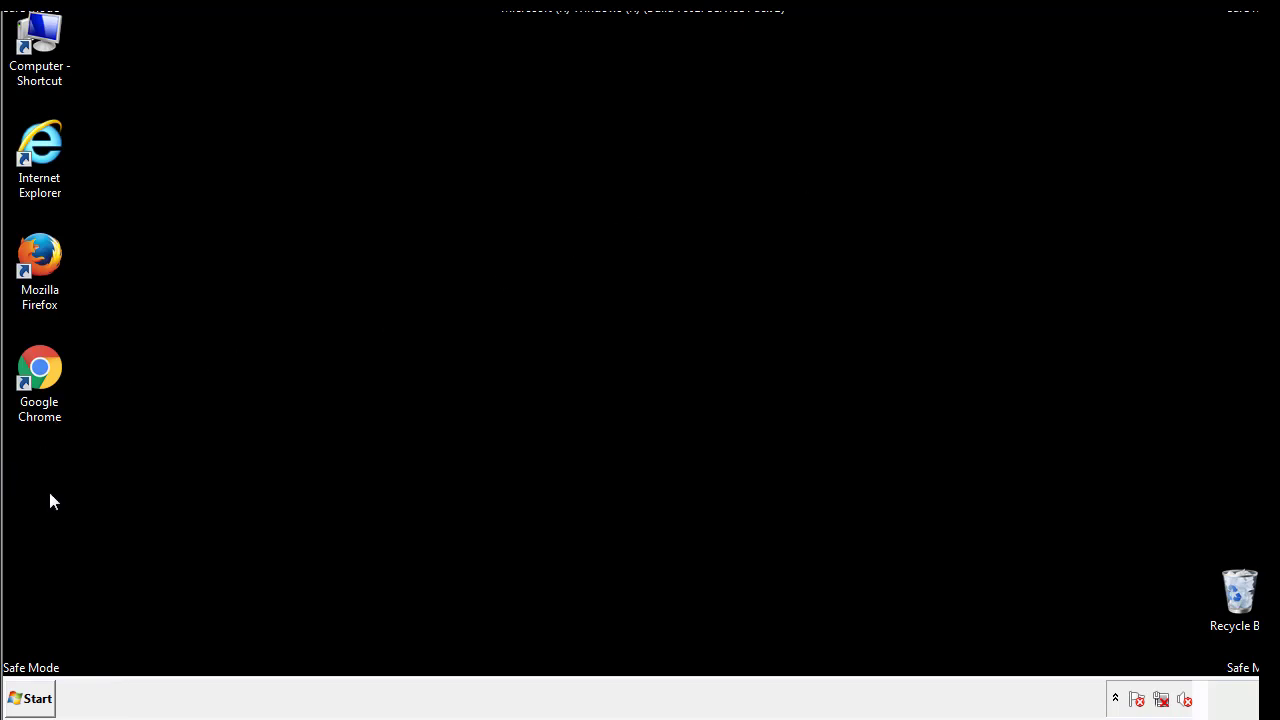
# - Launch msconfig from Start search and uncheck Safe boot under Boot
pyautogui.click(30, 698)
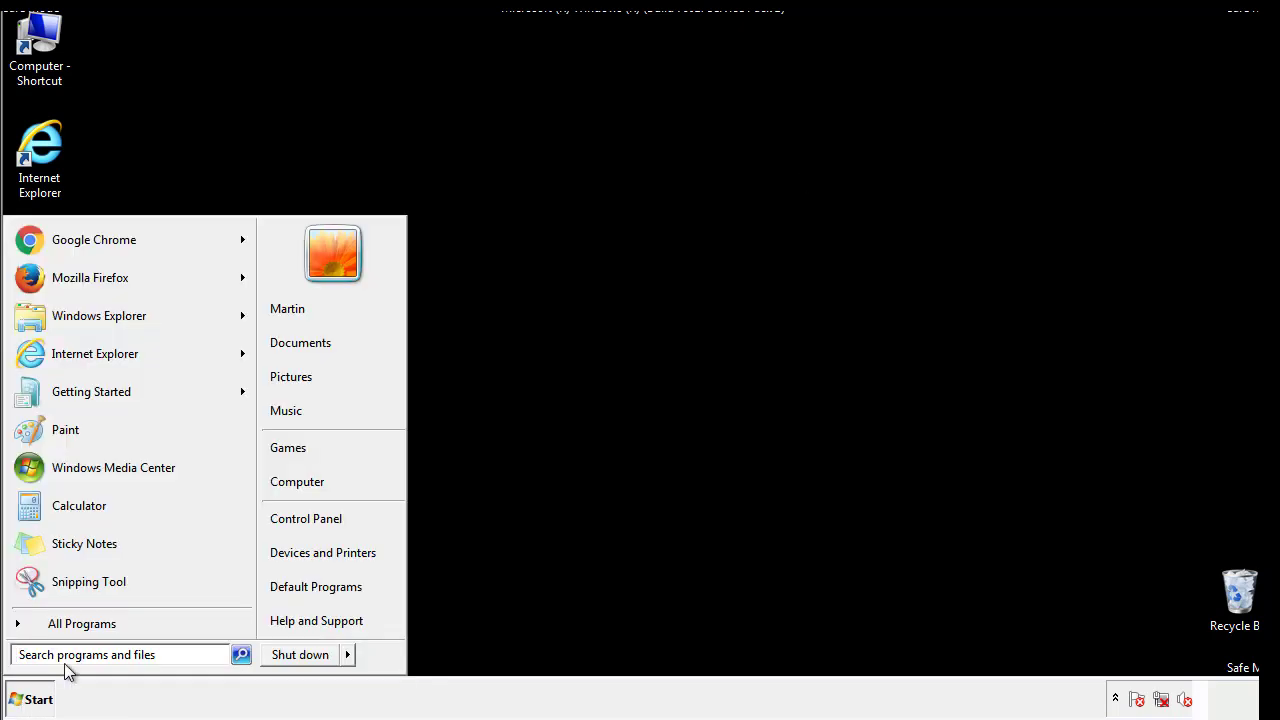
pyautogui.write('mscon')
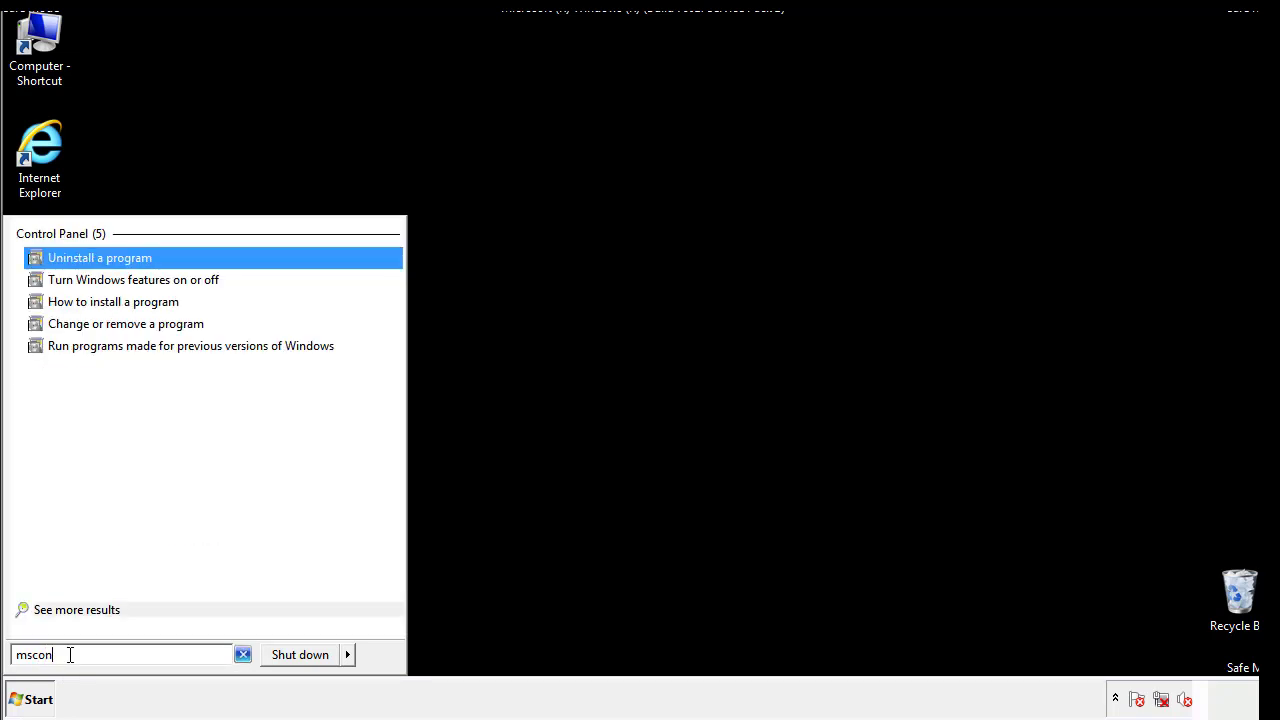
pyautogui.write('fig')
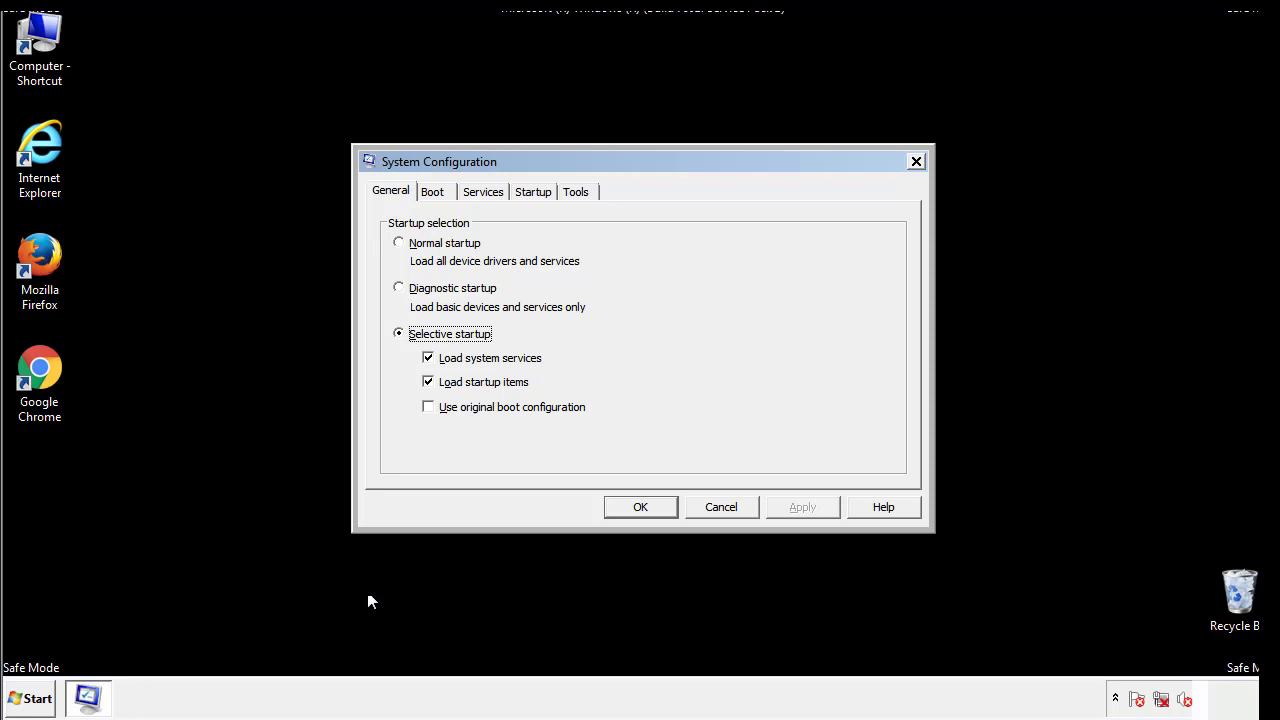
pyautogui.click(432, 192)
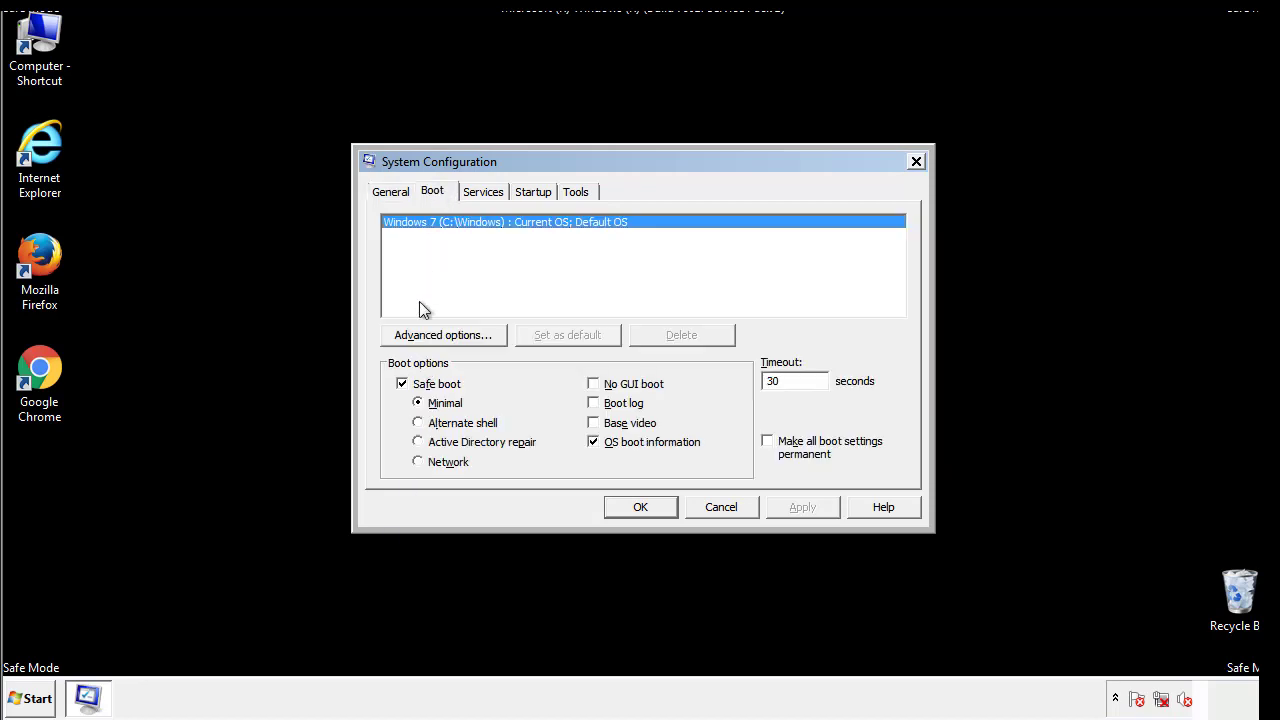
pyautogui.click(402, 384)
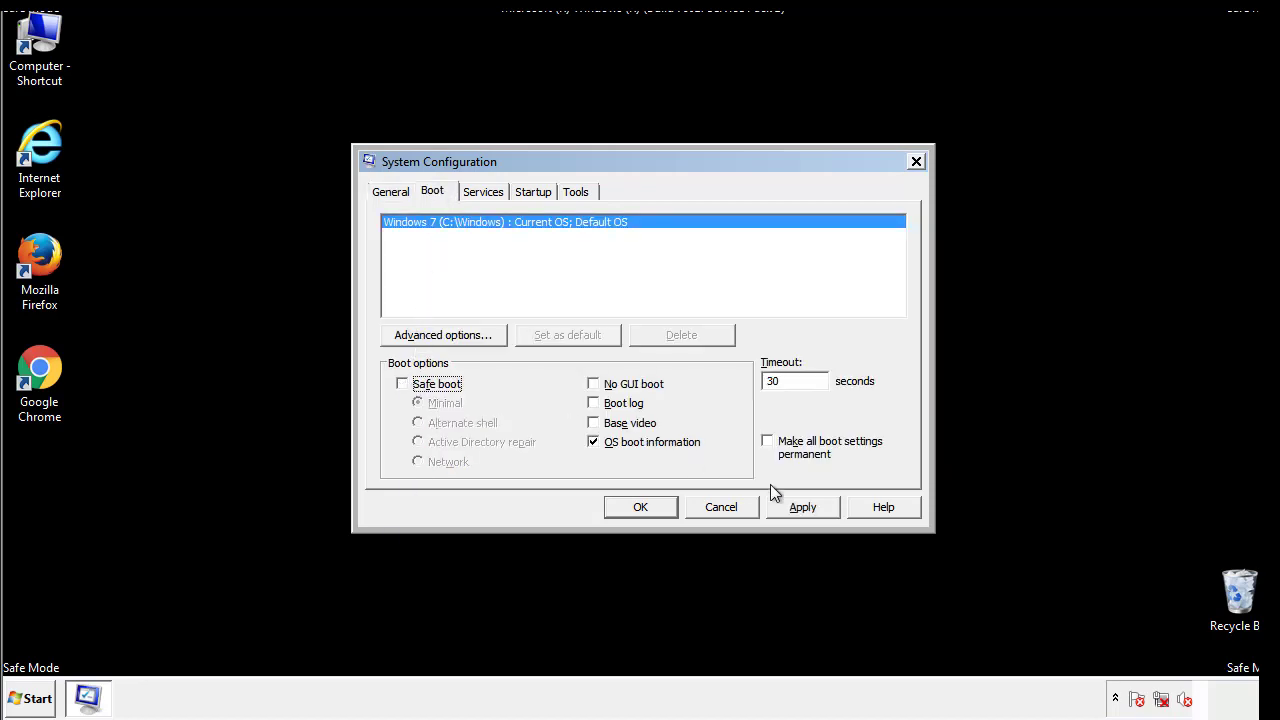